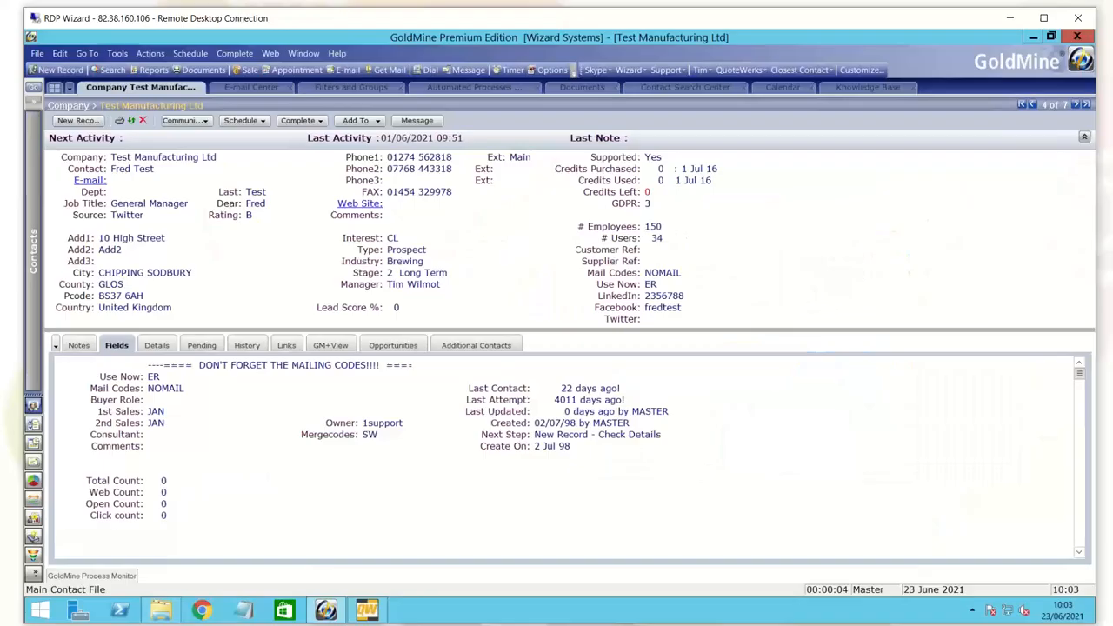
pyautogui.moveTo(574, 556)
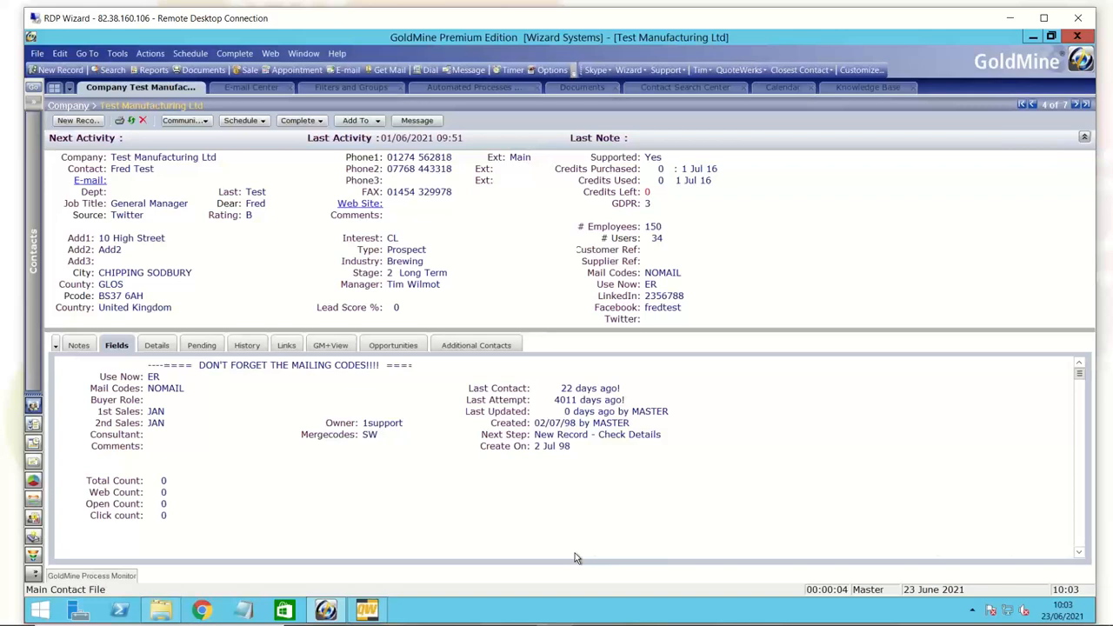
pyautogui.moveTo(584, 519)
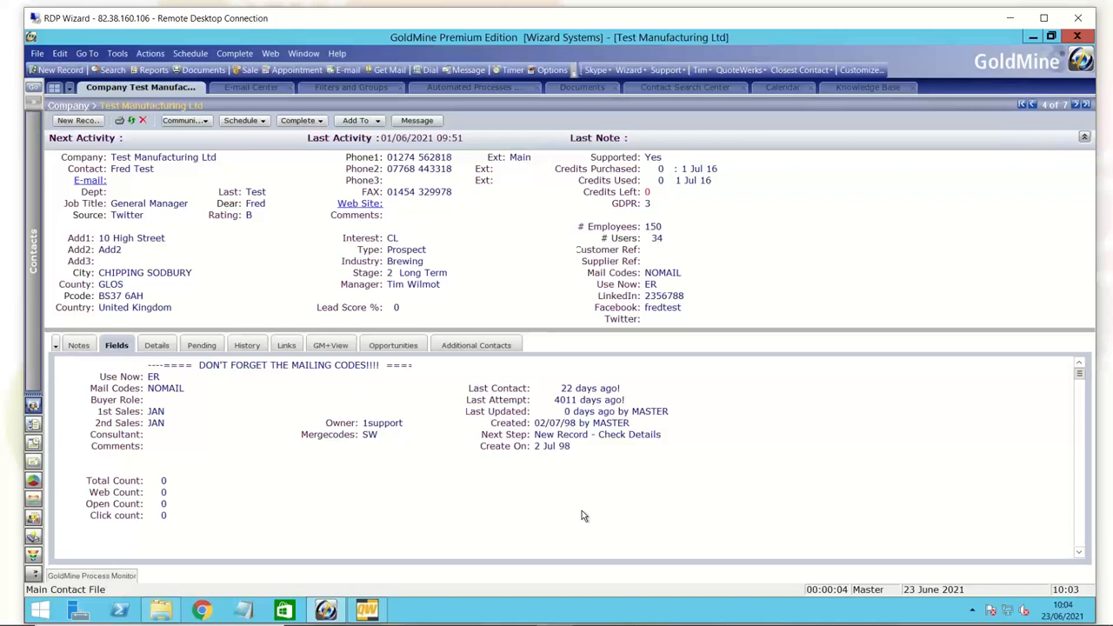
pyautogui.moveTo(130, 192)
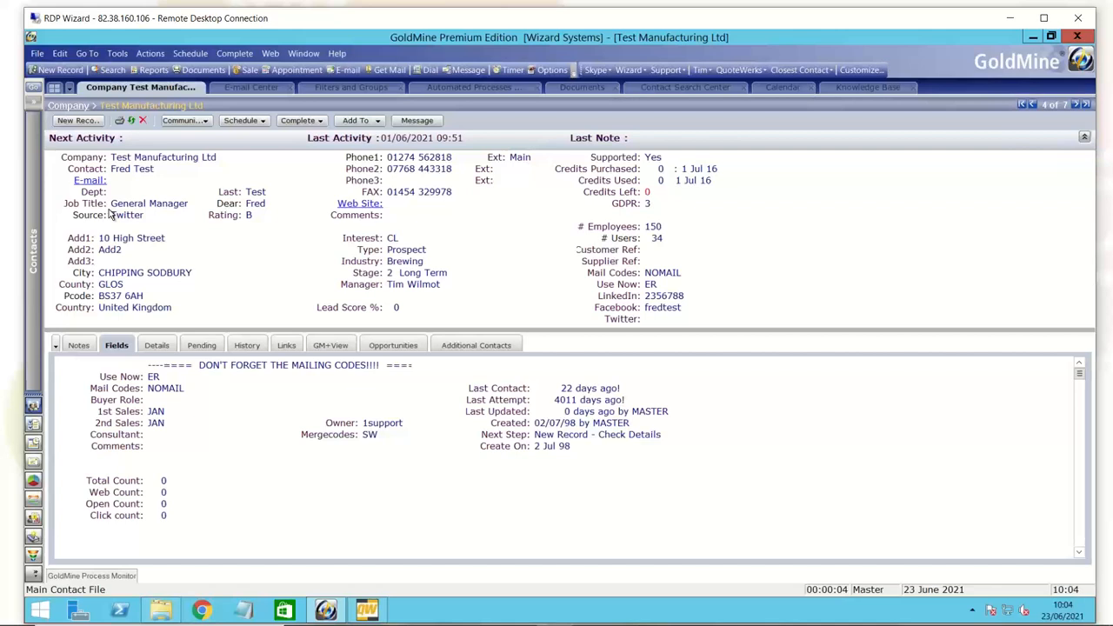
pyautogui.moveTo(269, 255)
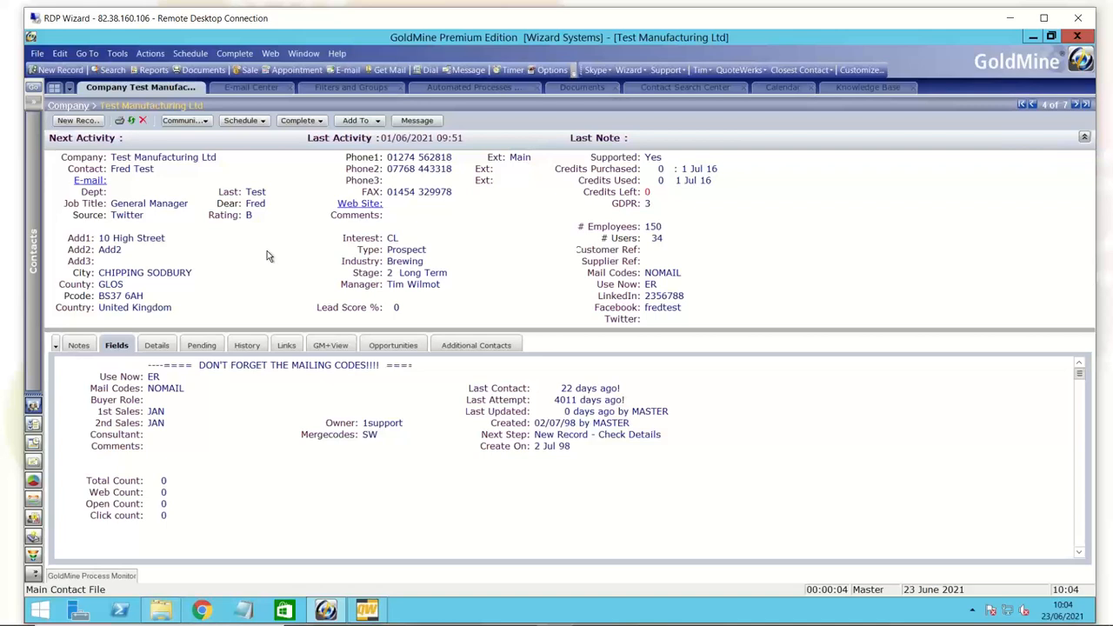
pyautogui.moveTo(325, 239)
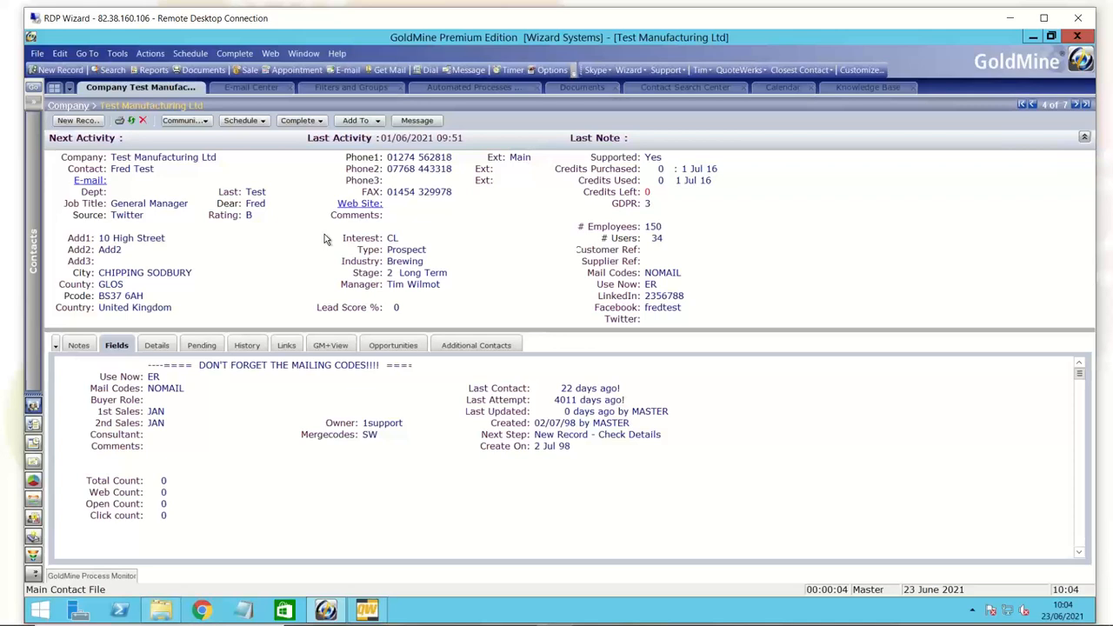
pyautogui.moveTo(360, 240)
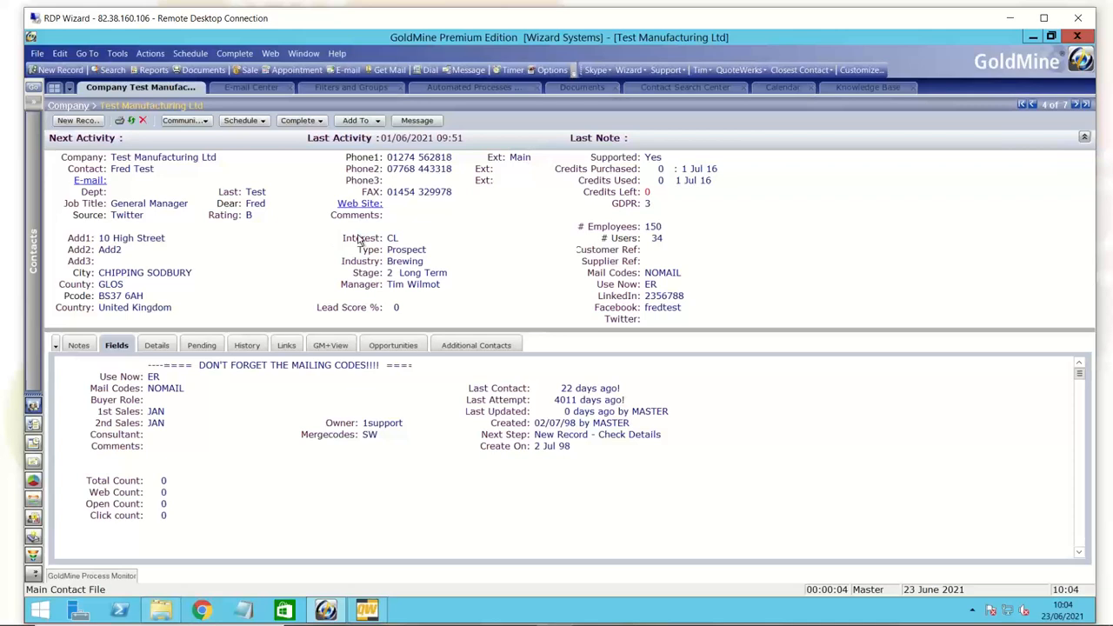
pyautogui.moveTo(570, 256)
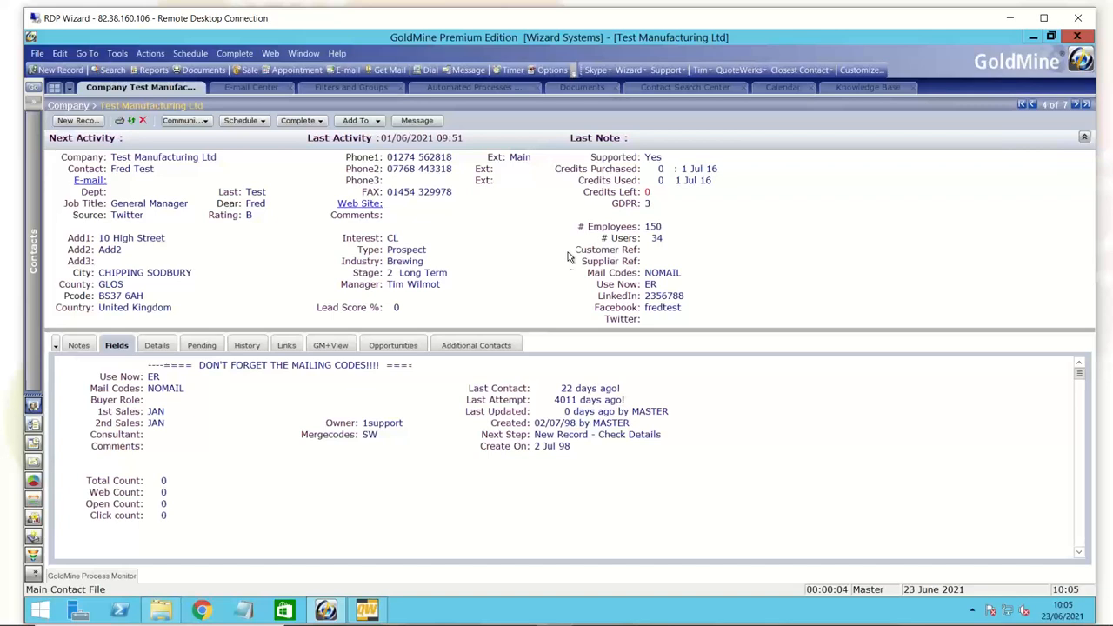
pyautogui.moveTo(456, 285)
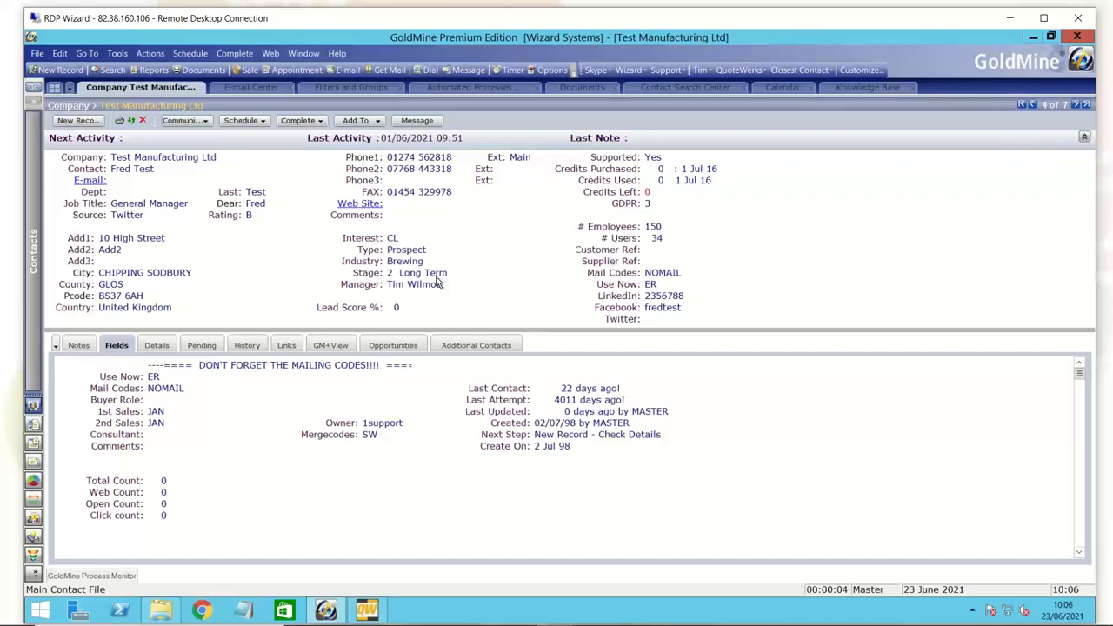
pyautogui.moveTo(510, 493)
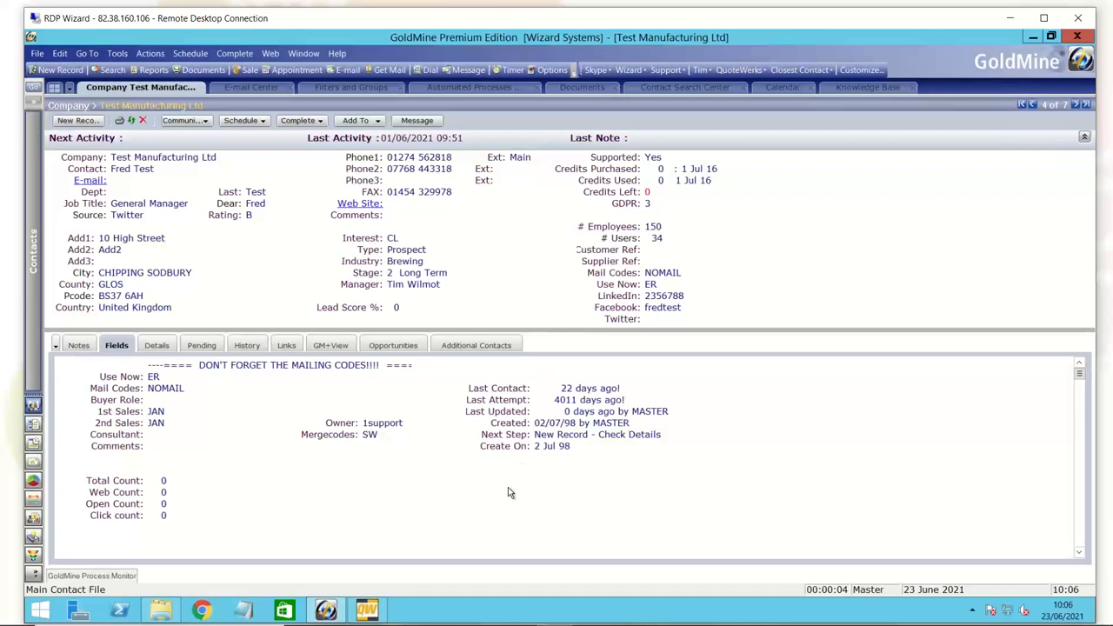
# Right-click the blank Fields tab area to bring up its field-view and screen-design options
pyautogui.rightClick(509, 491)
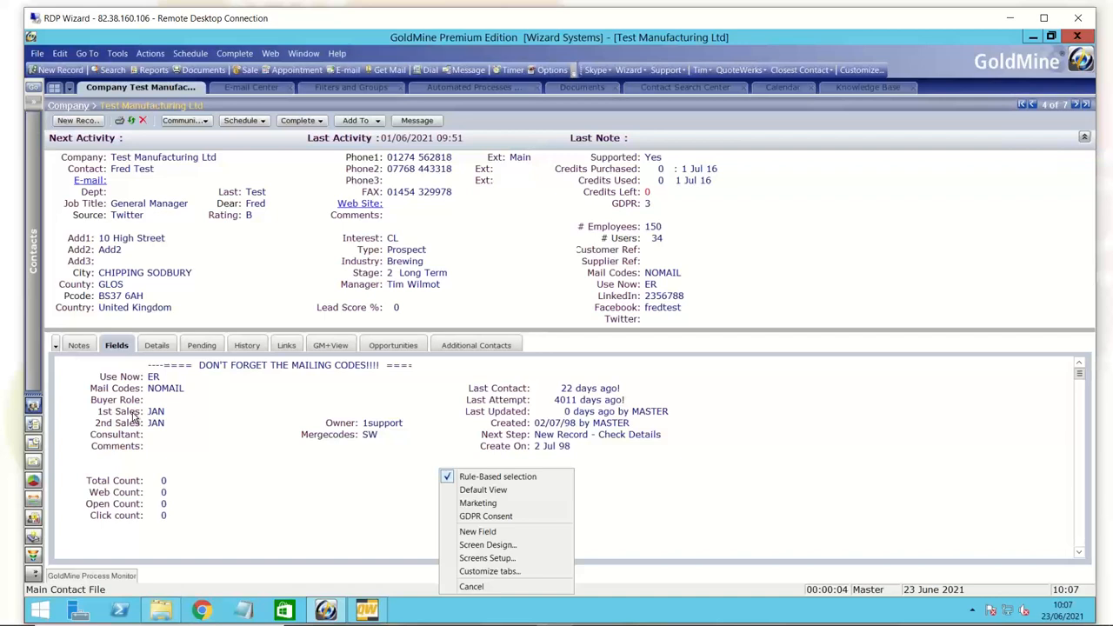
pyautogui.moveTo(483, 378)
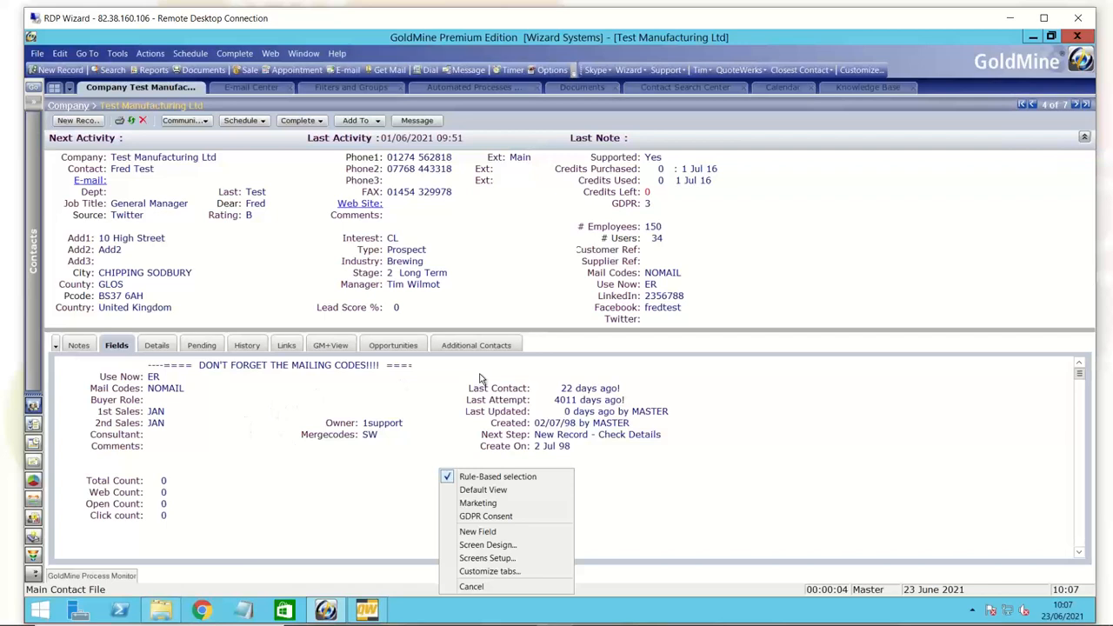
pyautogui.moveTo(661, 350)
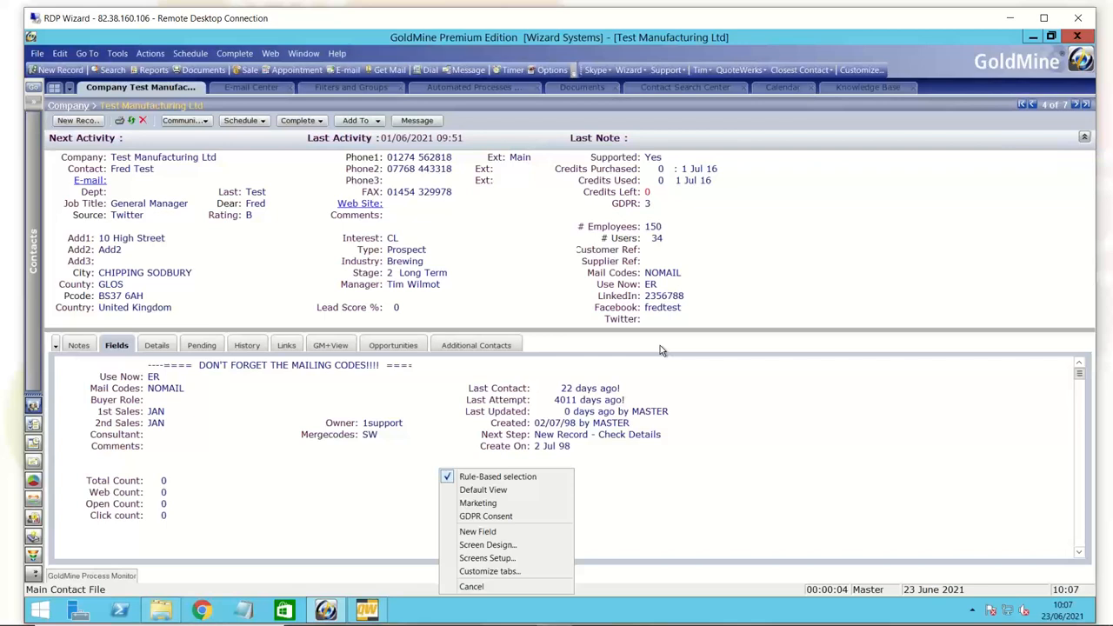
pyautogui.moveTo(524, 364)
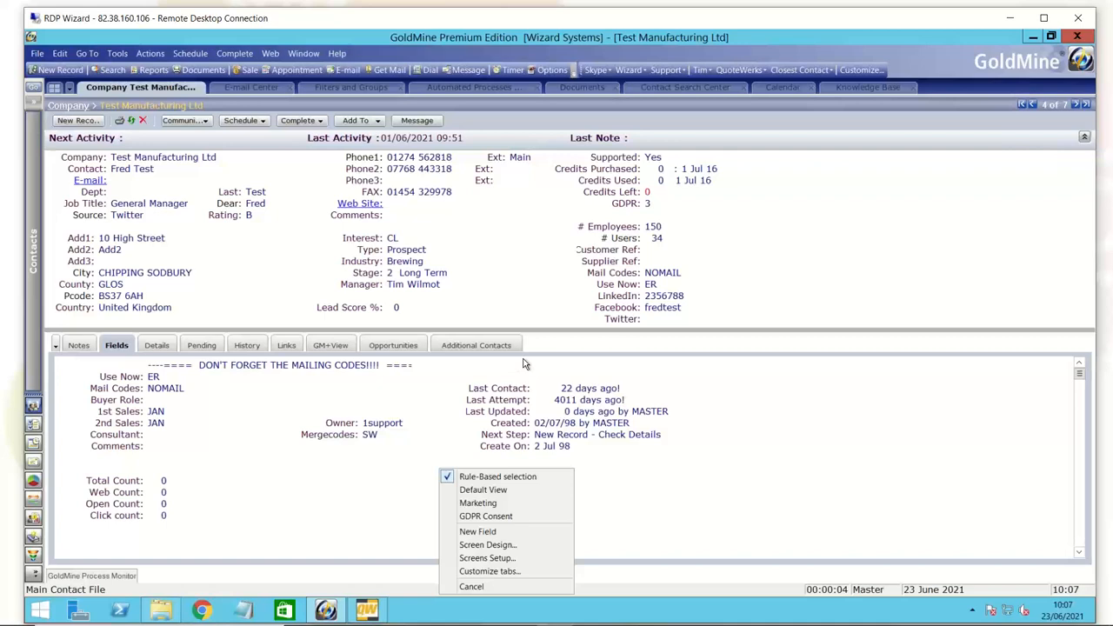
pyautogui.moveTo(832, 182)
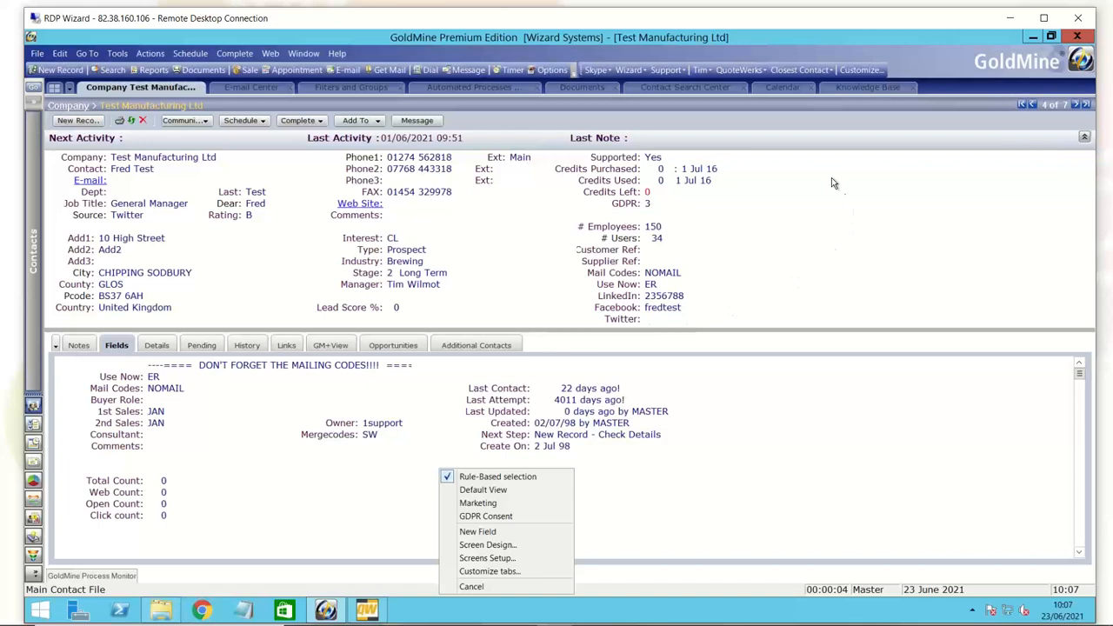
pyautogui.moveTo(822, 235)
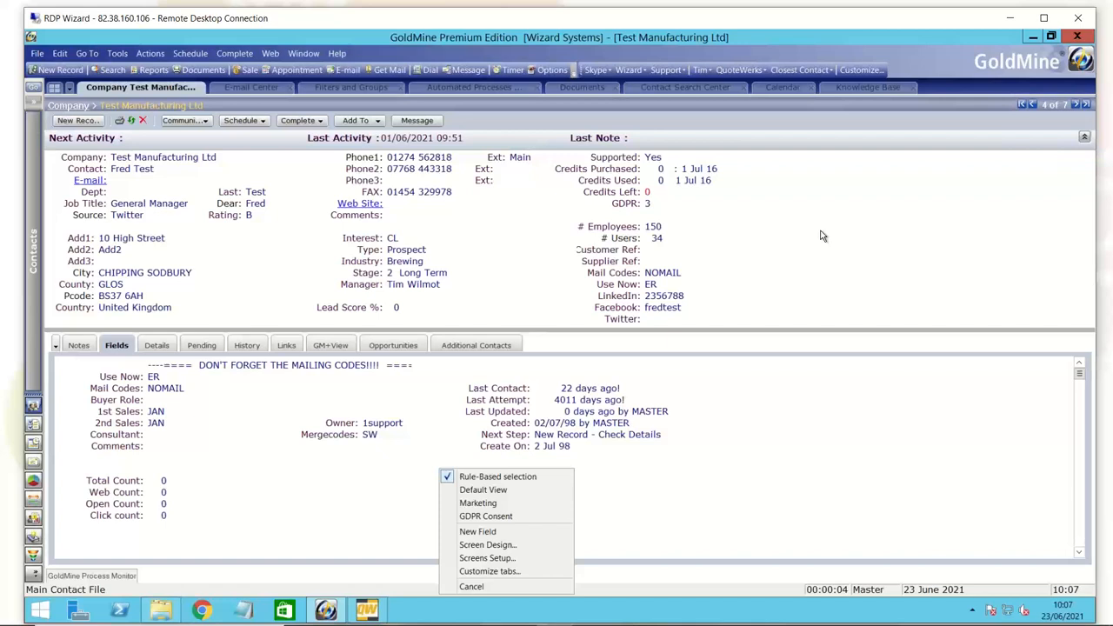
pyautogui.moveTo(721, 249)
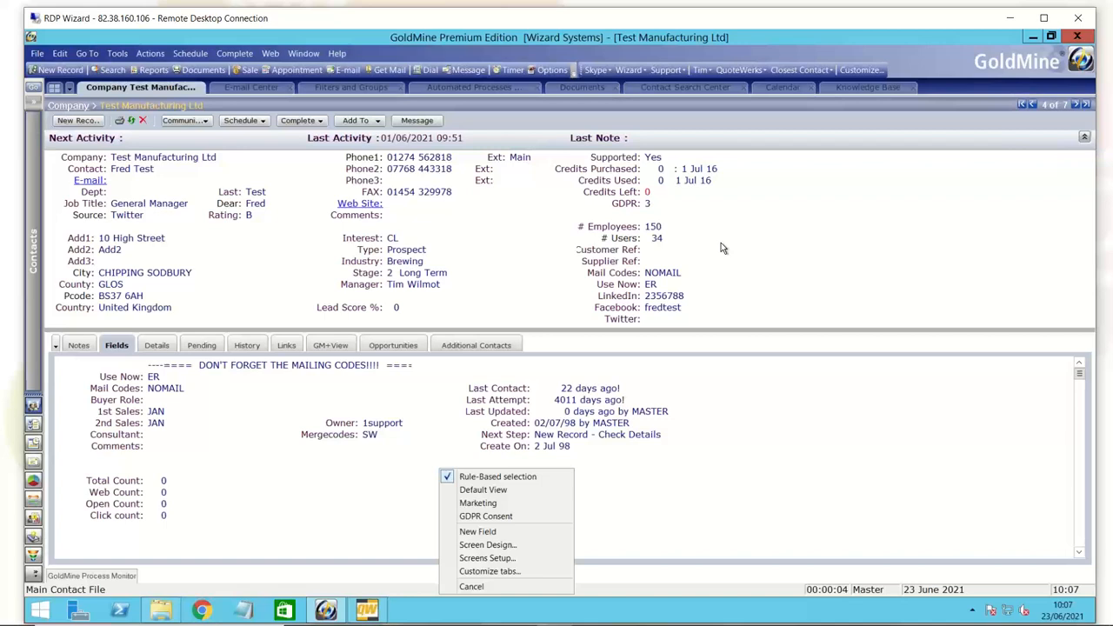
pyautogui.moveTo(491, 531)
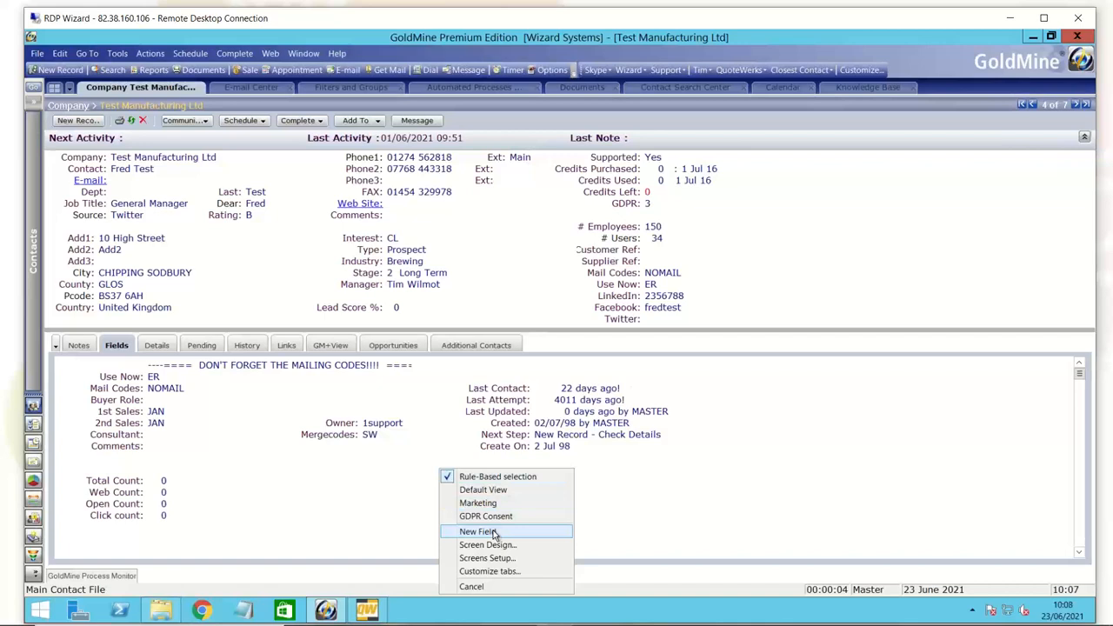
# Start placing a field, try New Field, then cancel the User Defined Field Profile
pyautogui.click(482, 531)
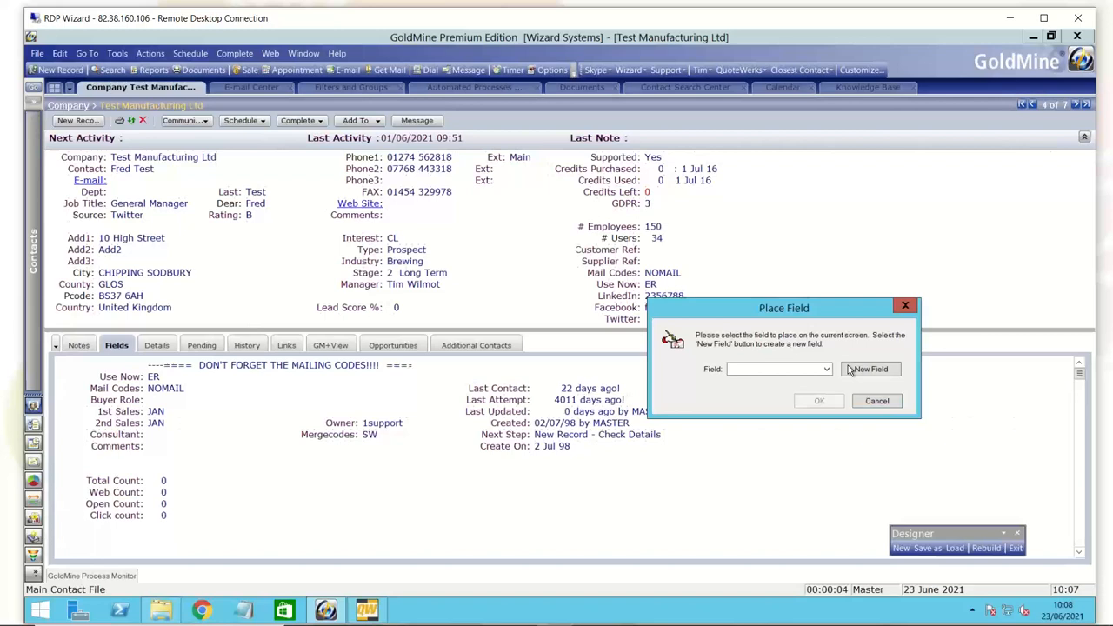
pyautogui.click(869, 369)
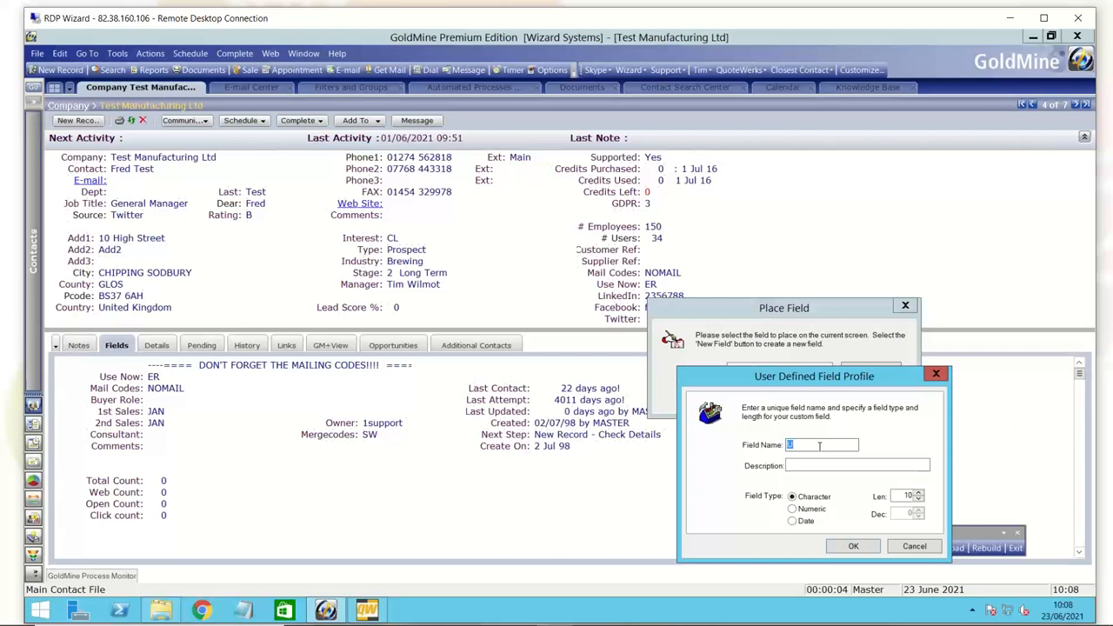
pyautogui.moveTo(826, 490)
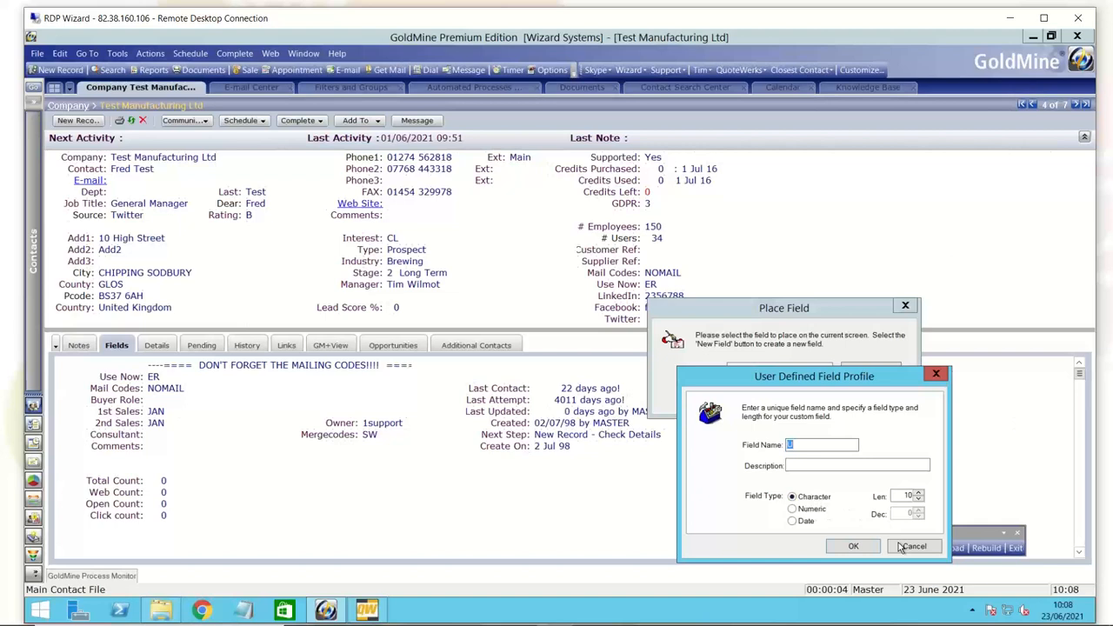
pyautogui.click(912, 546)
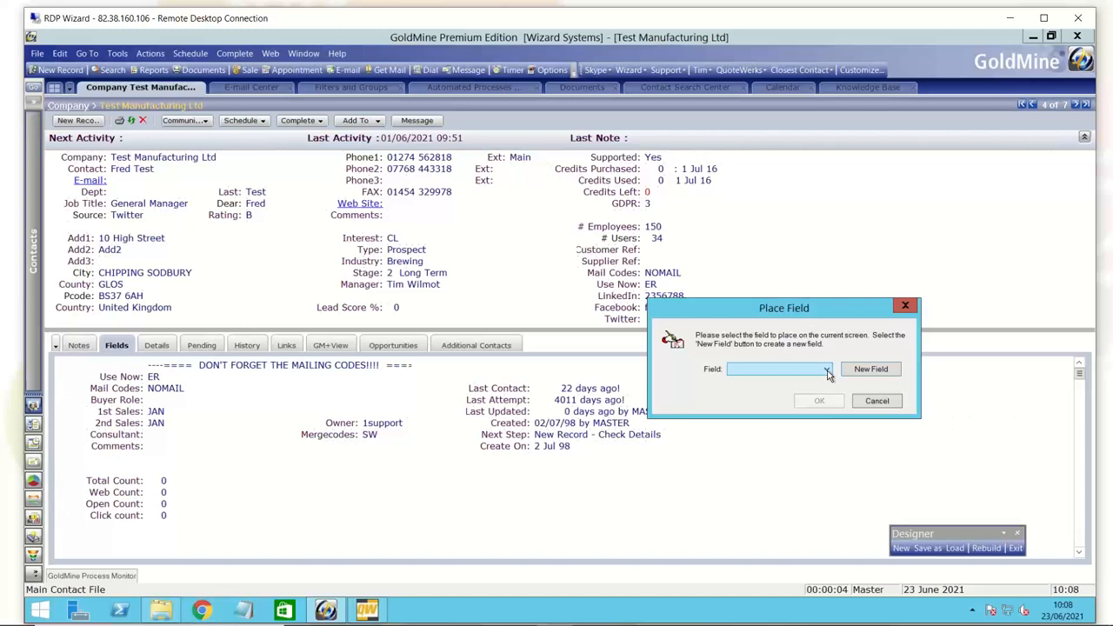
# Pick Userdef05 from the Field list and place it below Comments
pyautogui.click(827, 368)
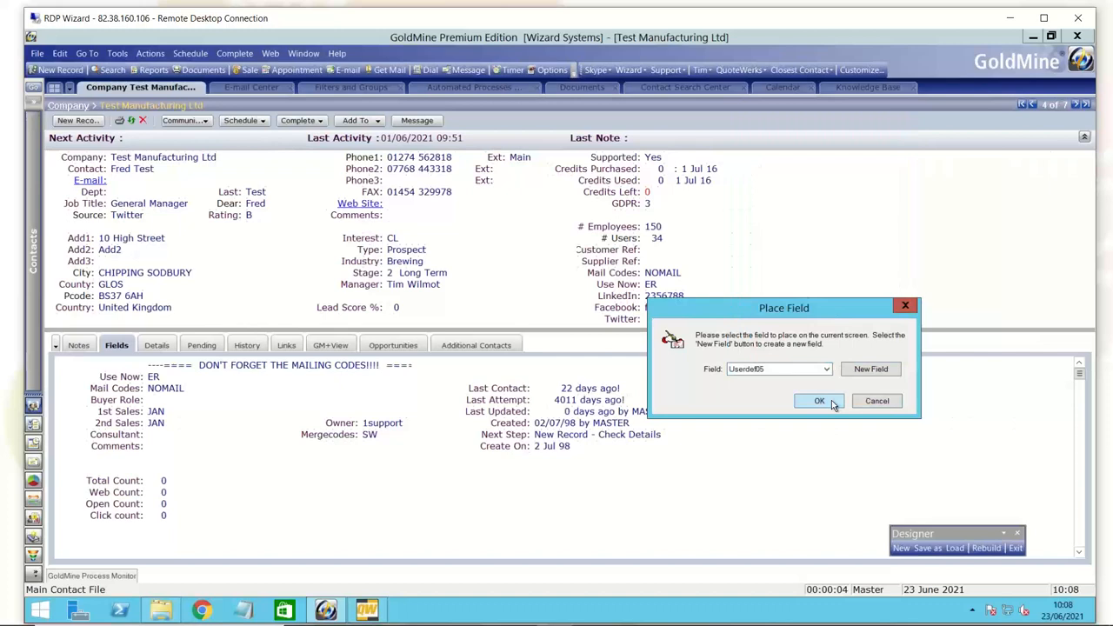
pyautogui.click(818, 401)
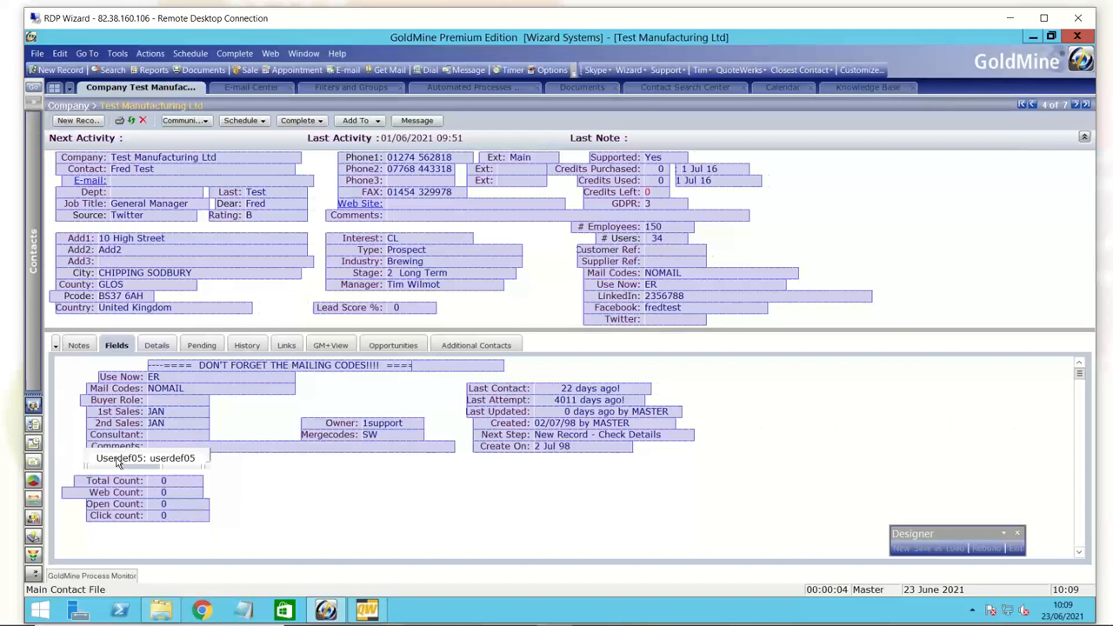
pyautogui.moveTo(165, 465)
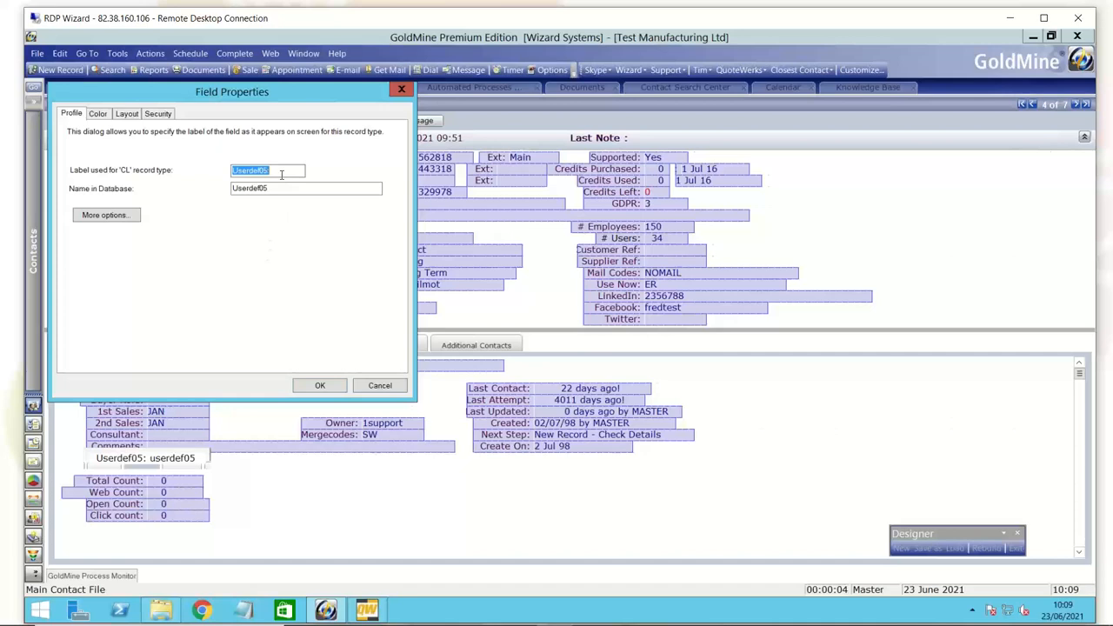
# Label the Userdef05 field 'Other', review its Security settings, and save the properties
pyautogui.write('Other')
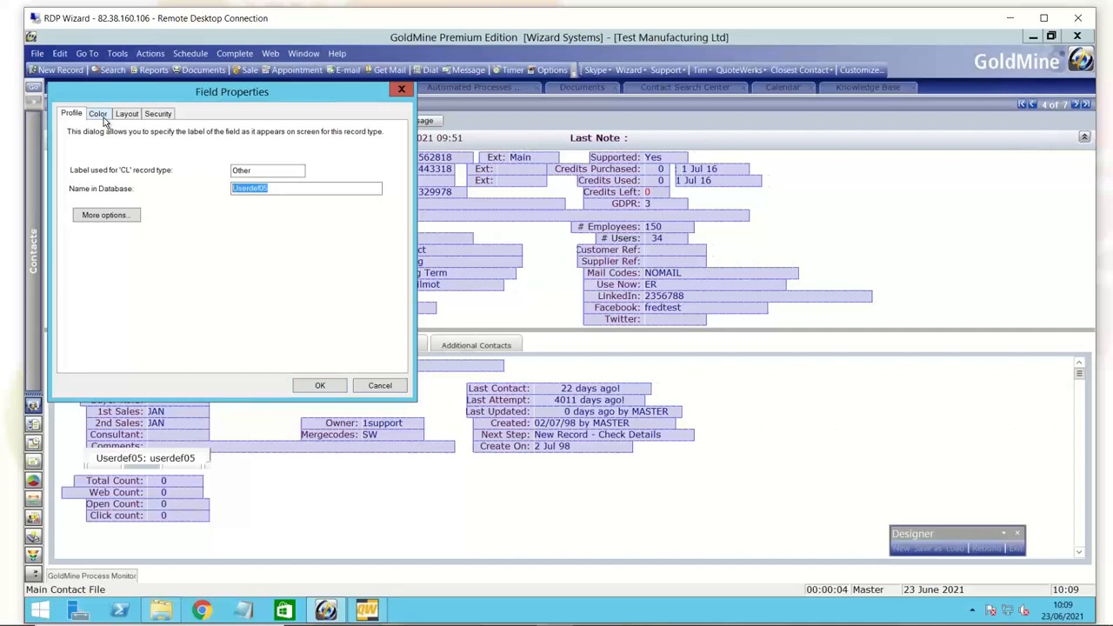
pyautogui.click(157, 113)
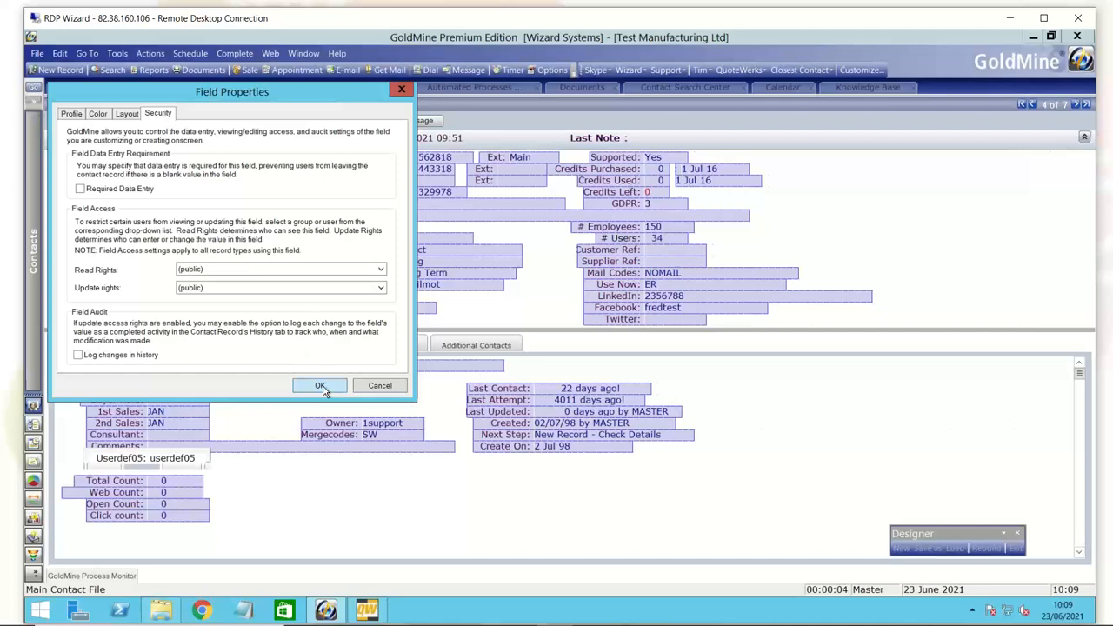
pyautogui.click(319, 385)
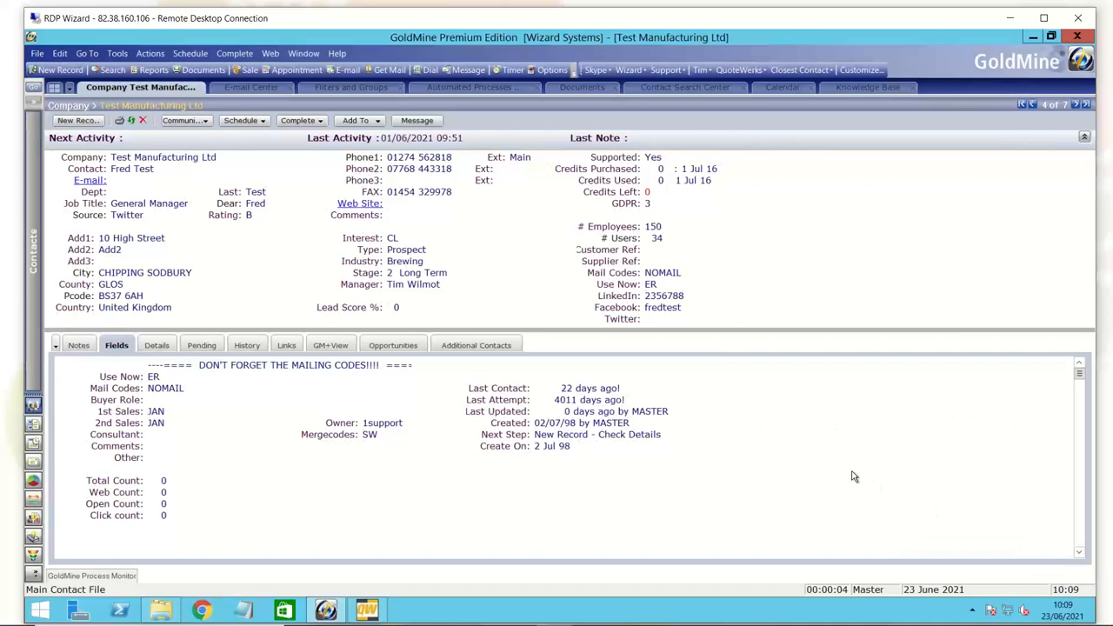
pyautogui.moveTo(651, 385)
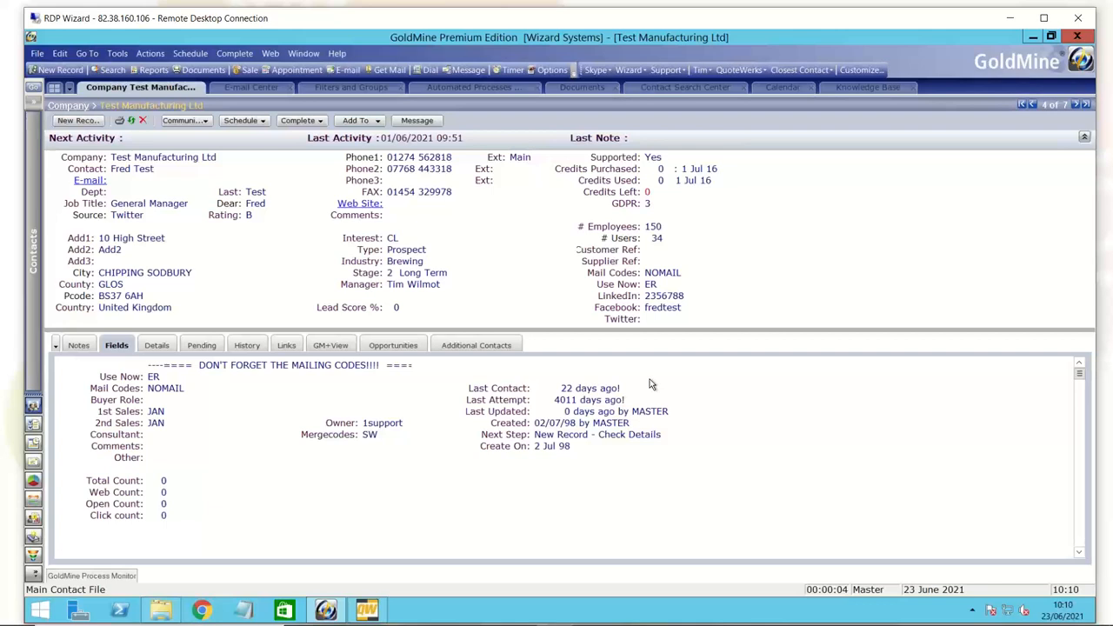
pyautogui.moveTo(612, 372)
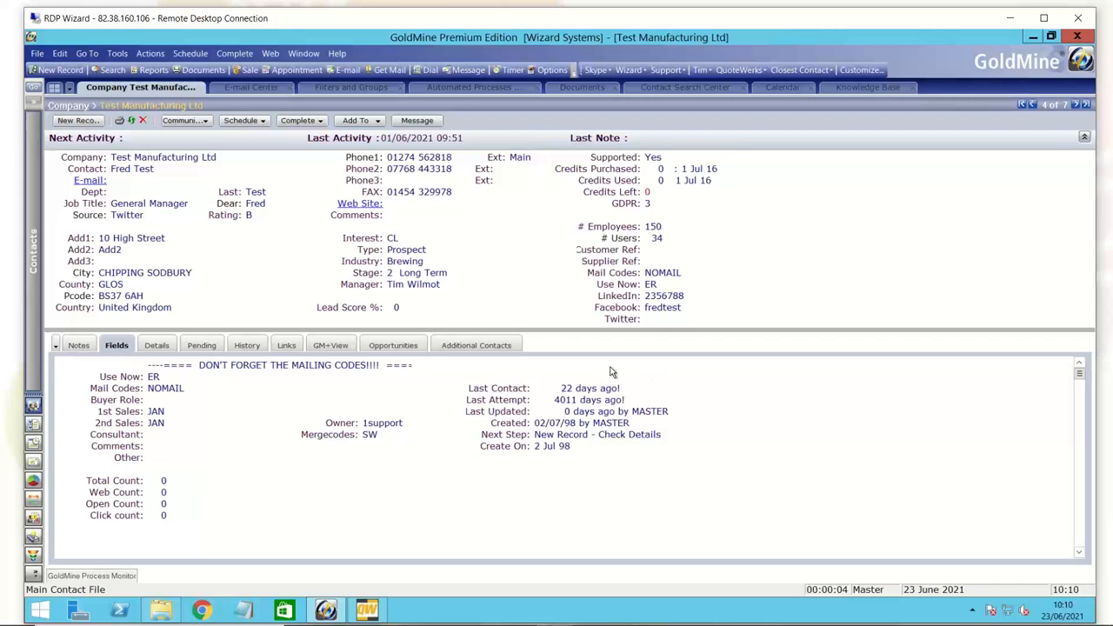
pyautogui.moveTo(136, 174)
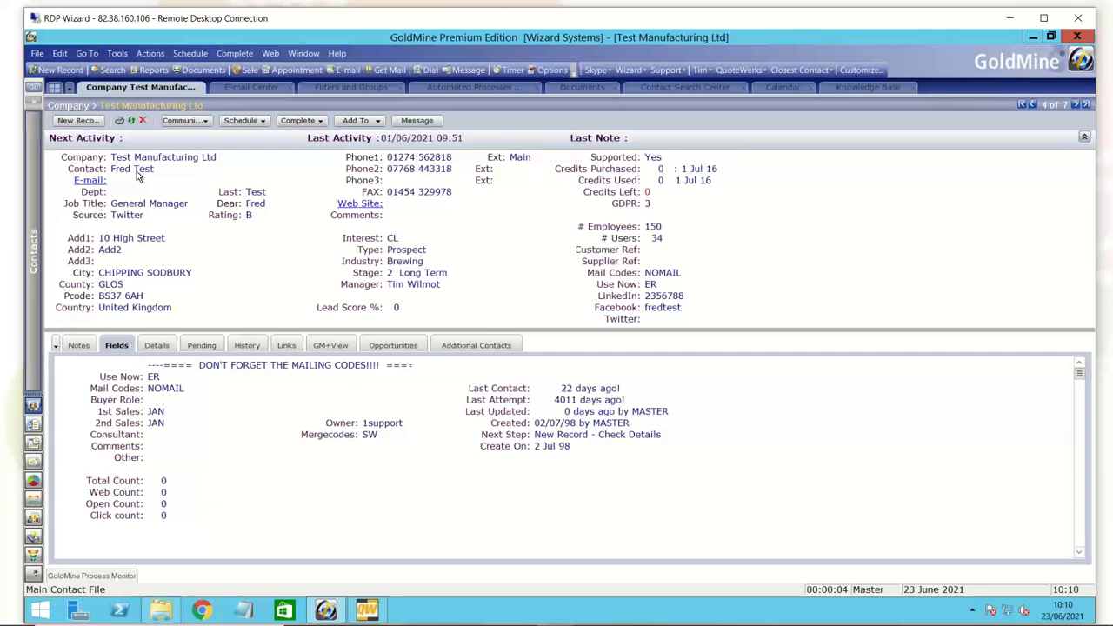
pyautogui.moveTo(126, 215)
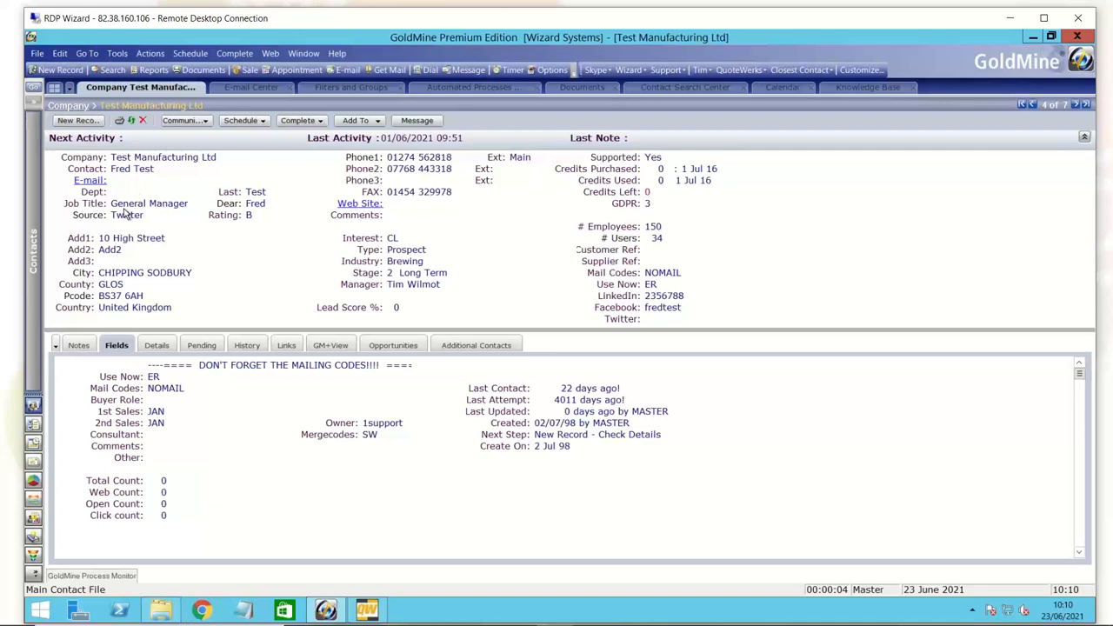
pyautogui.moveTo(172, 287)
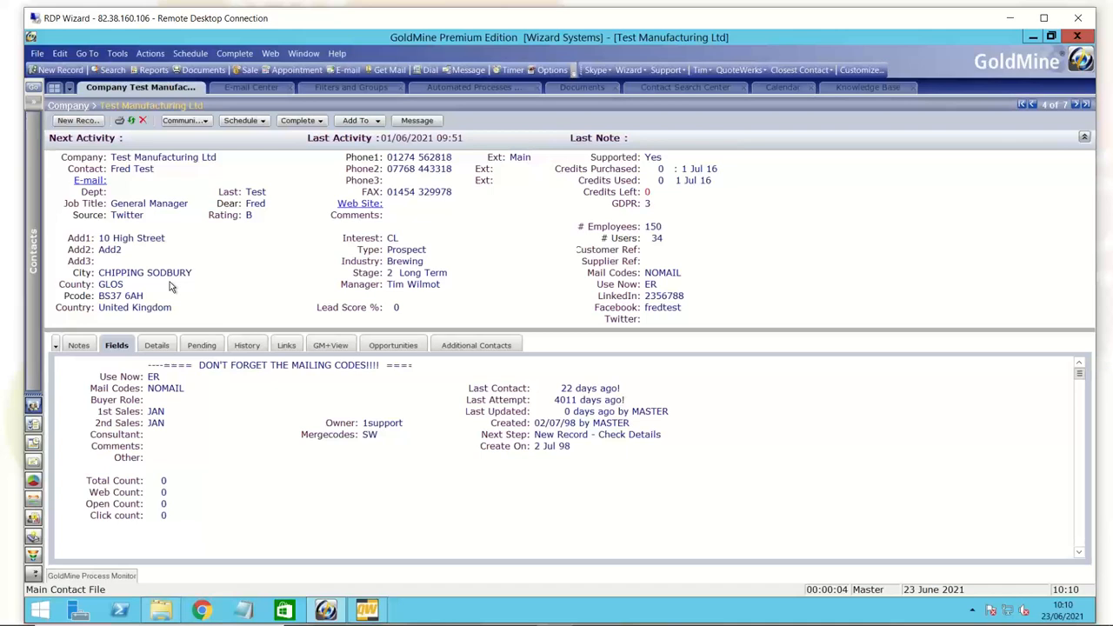
pyautogui.moveTo(398, 294)
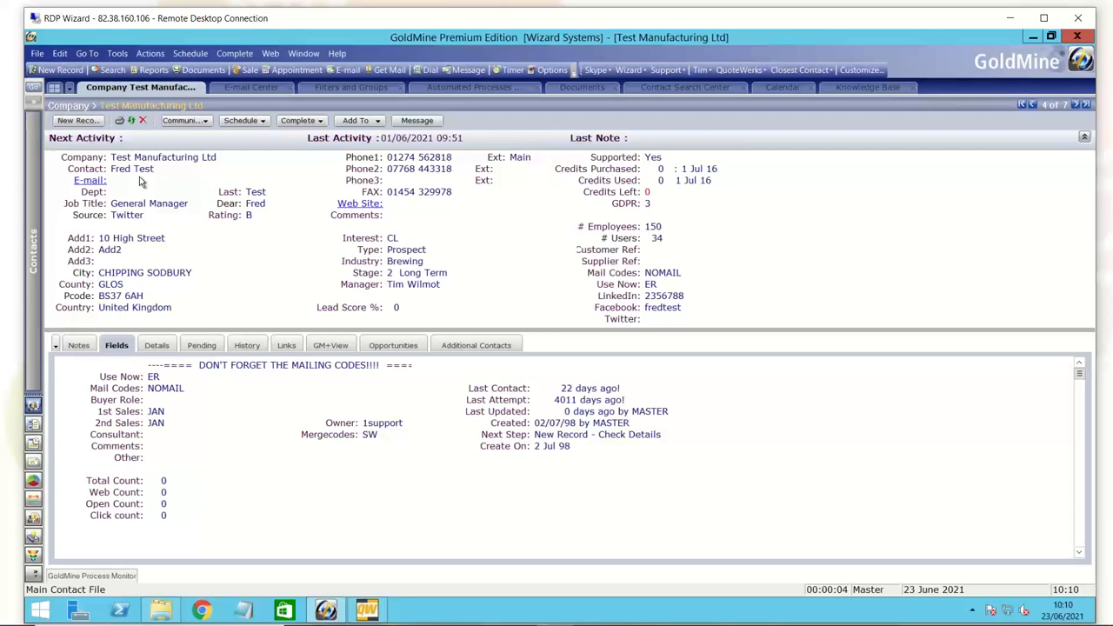
pyautogui.moveTo(157, 345)
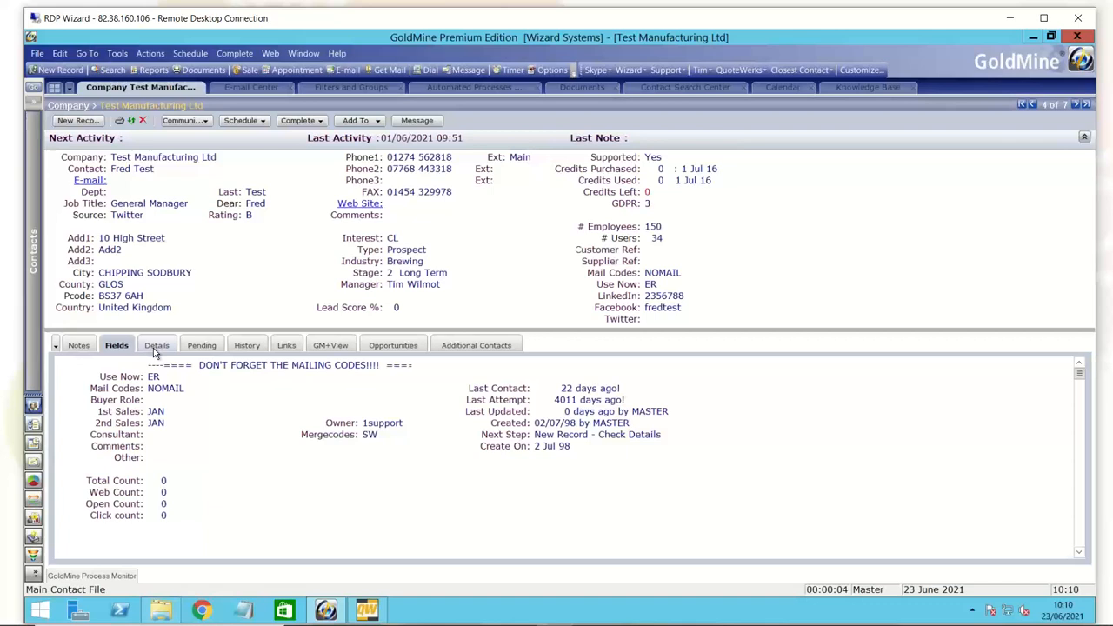
# Switch to the Details tab and start a new detail record
pyautogui.click(156, 345)
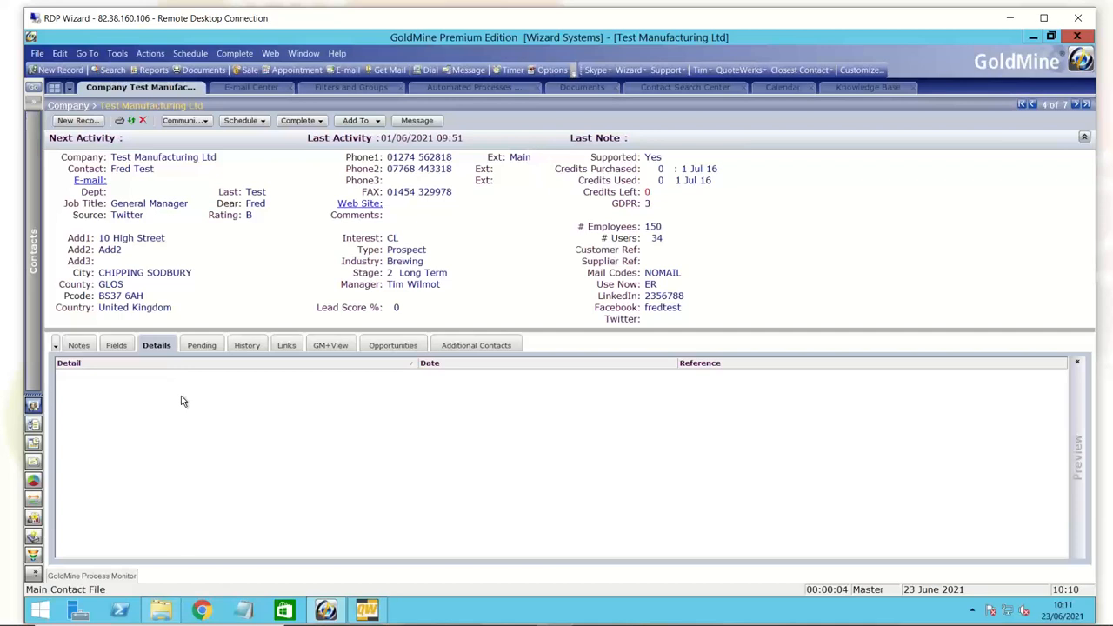
pyautogui.moveTo(207, 285)
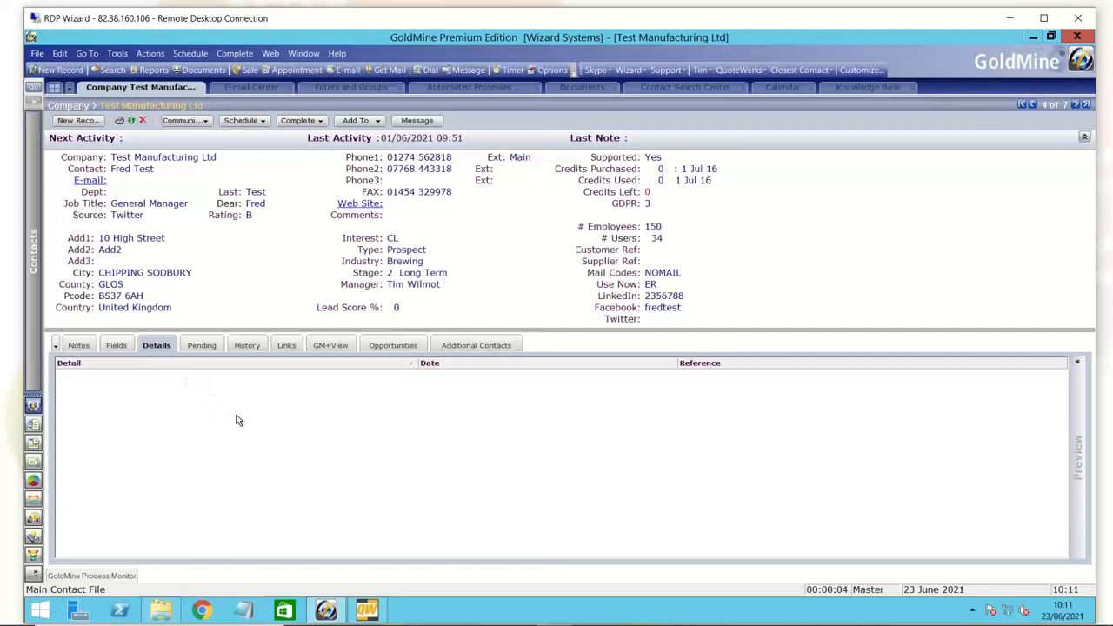
pyautogui.moveTo(245, 416)
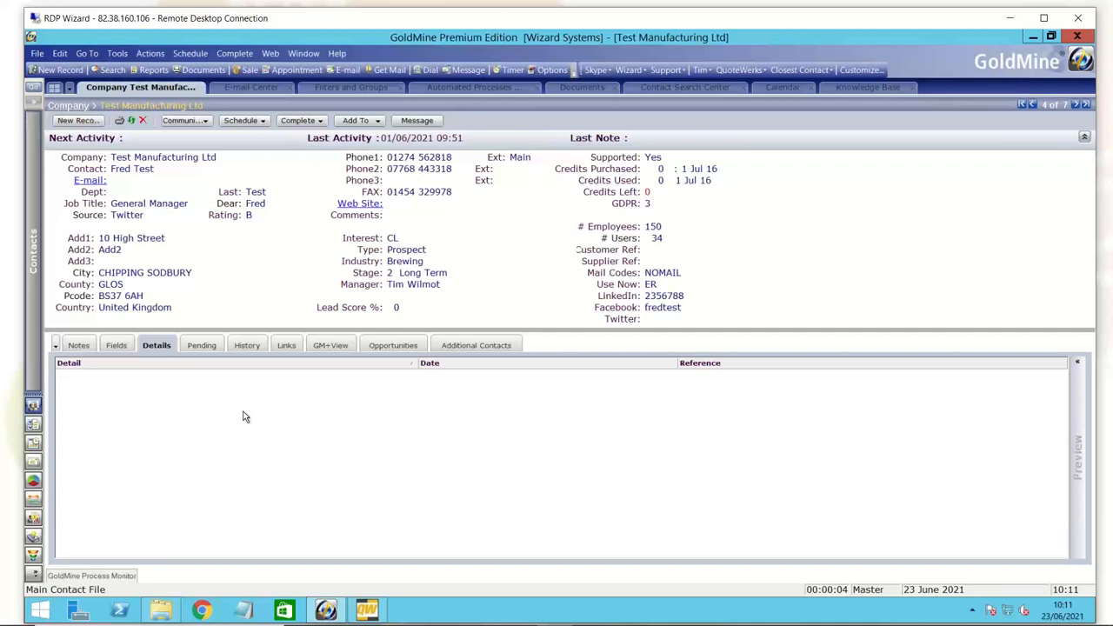
pyautogui.click(292, 455)
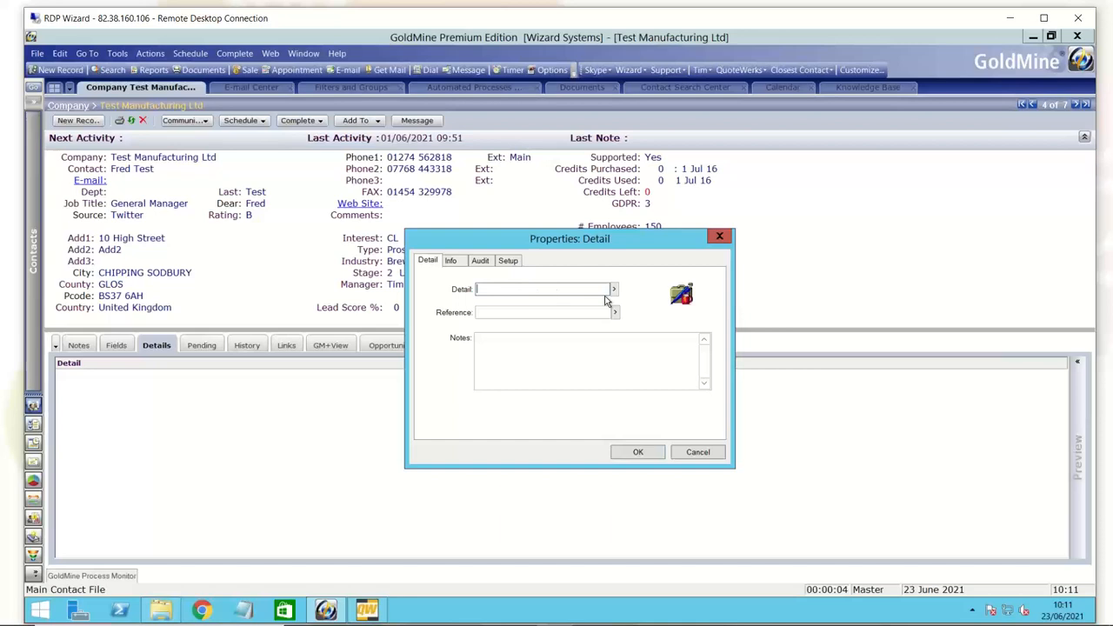
# Add 'Contracts' as a new detail type and save the record, dated 23/06/2021
pyautogui.click(613, 288)
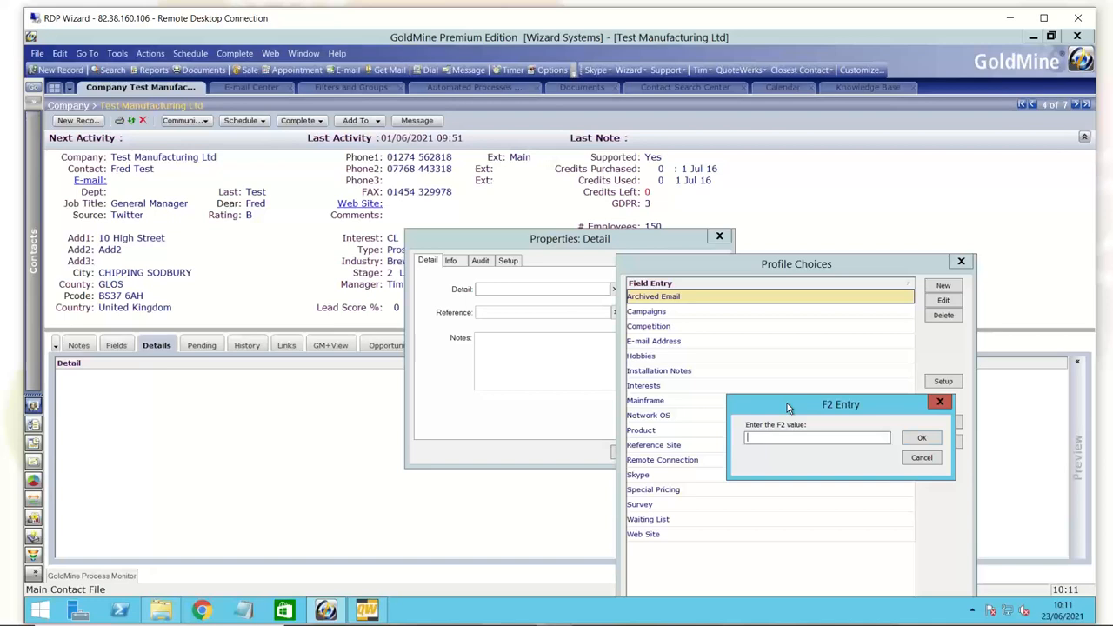
pyautogui.write('Contracts')
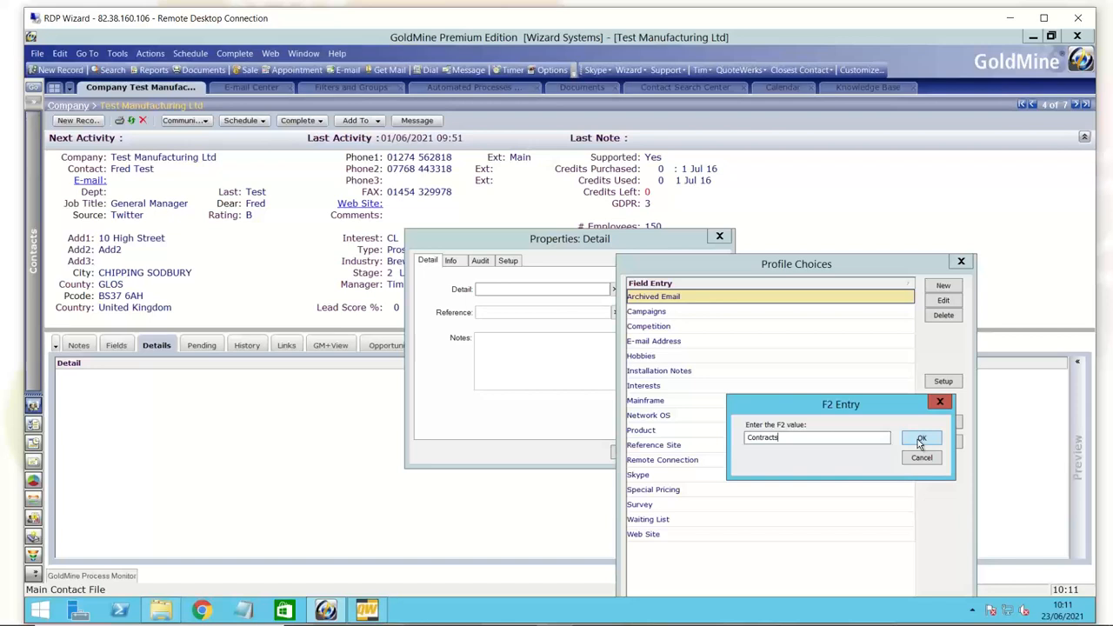
pyautogui.click(921, 437)
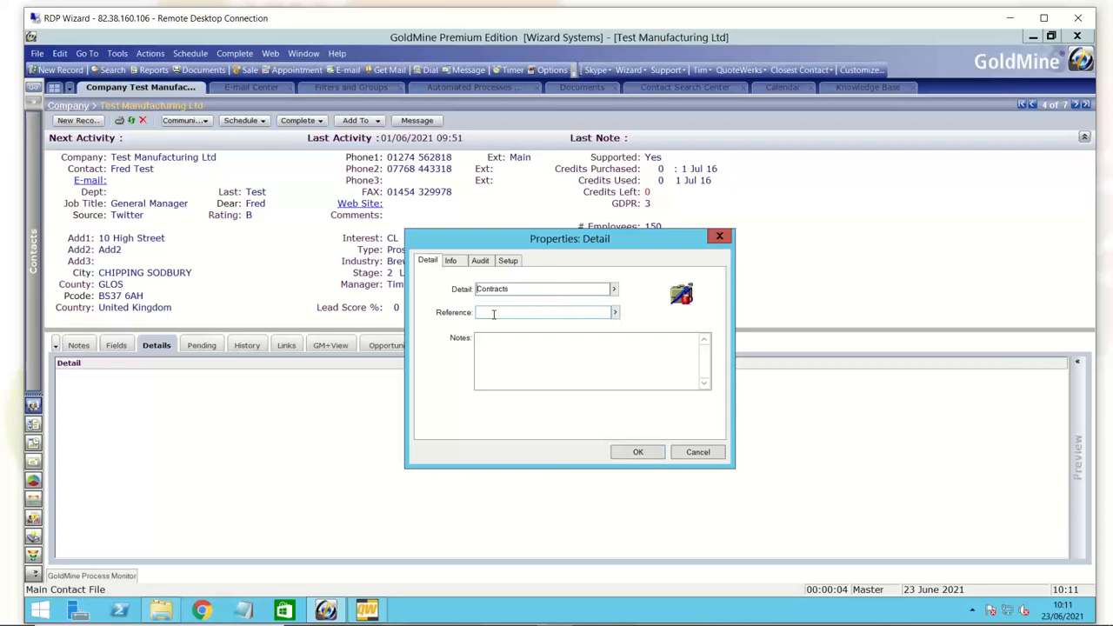
pyautogui.click(451, 260)
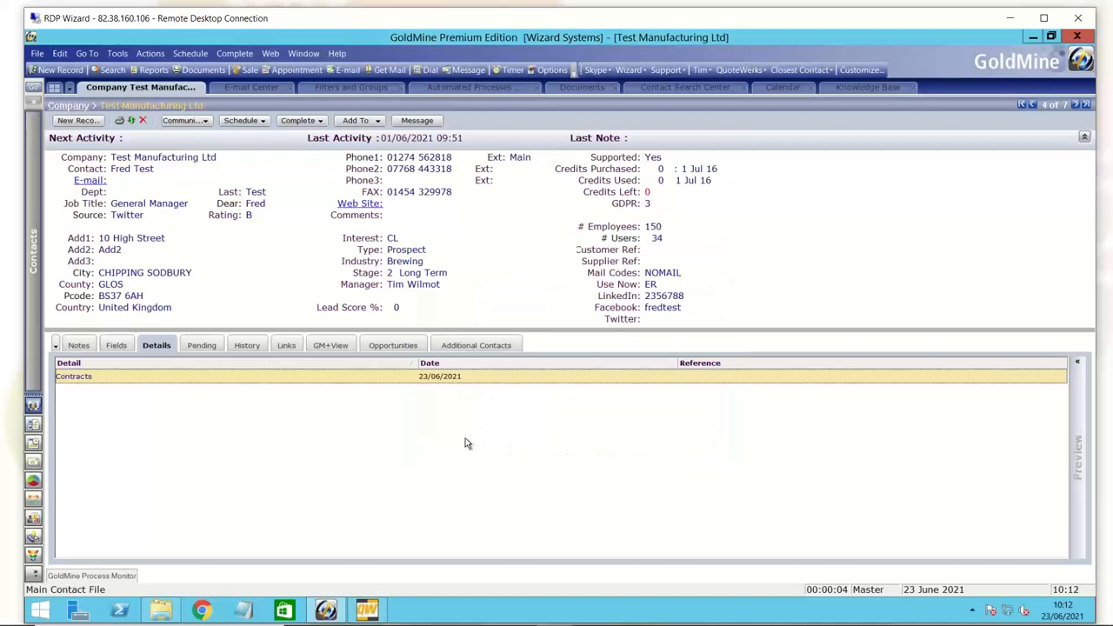
# Add a second Contracts detail with reference 24234234, then return to the Fields tab
pyautogui.rightClick(467, 444)
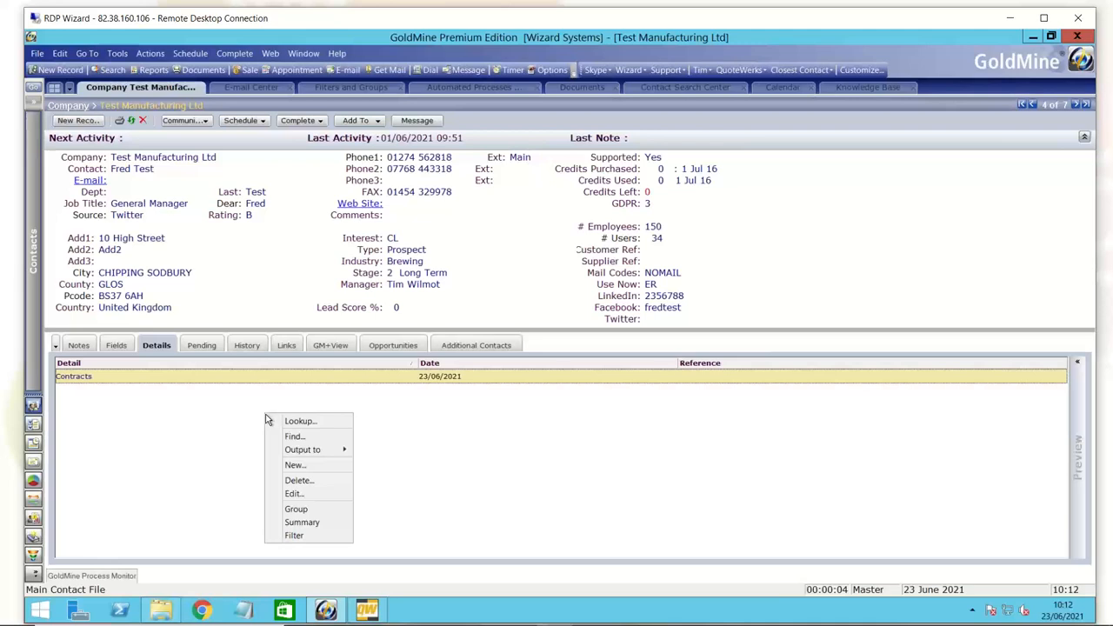
pyautogui.click(294, 464)
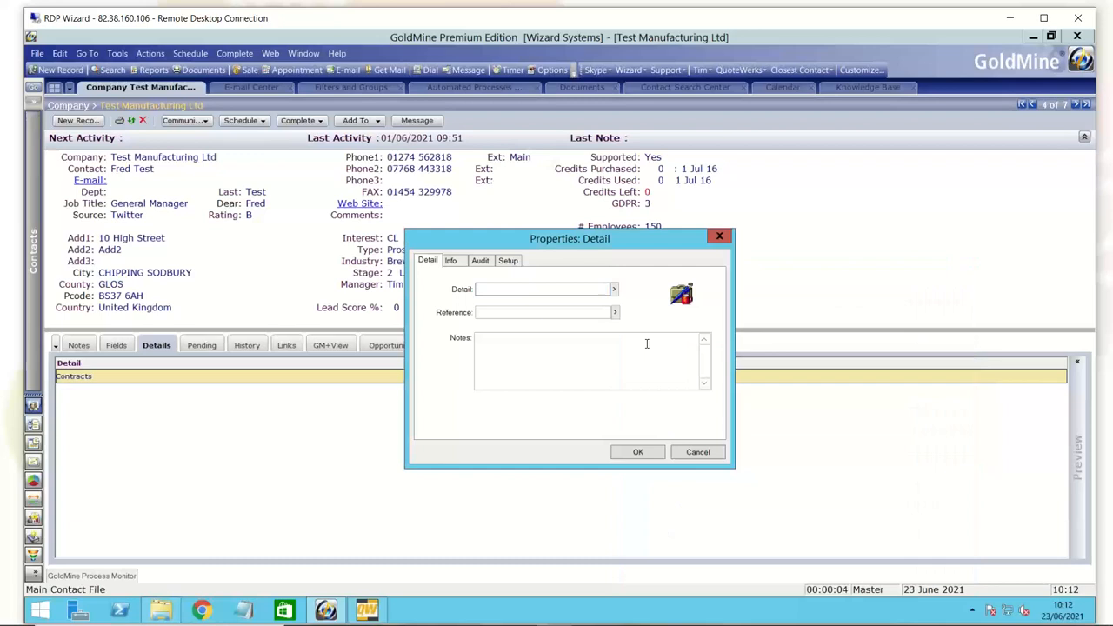
pyautogui.click(637, 452)
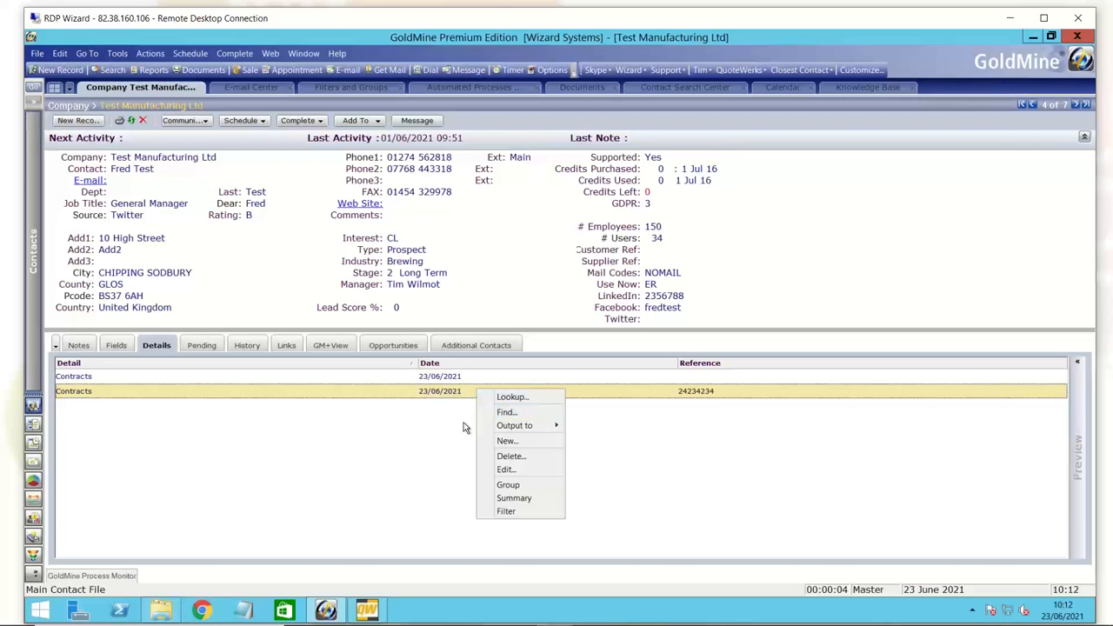
pyautogui.moveTo(125, 354)
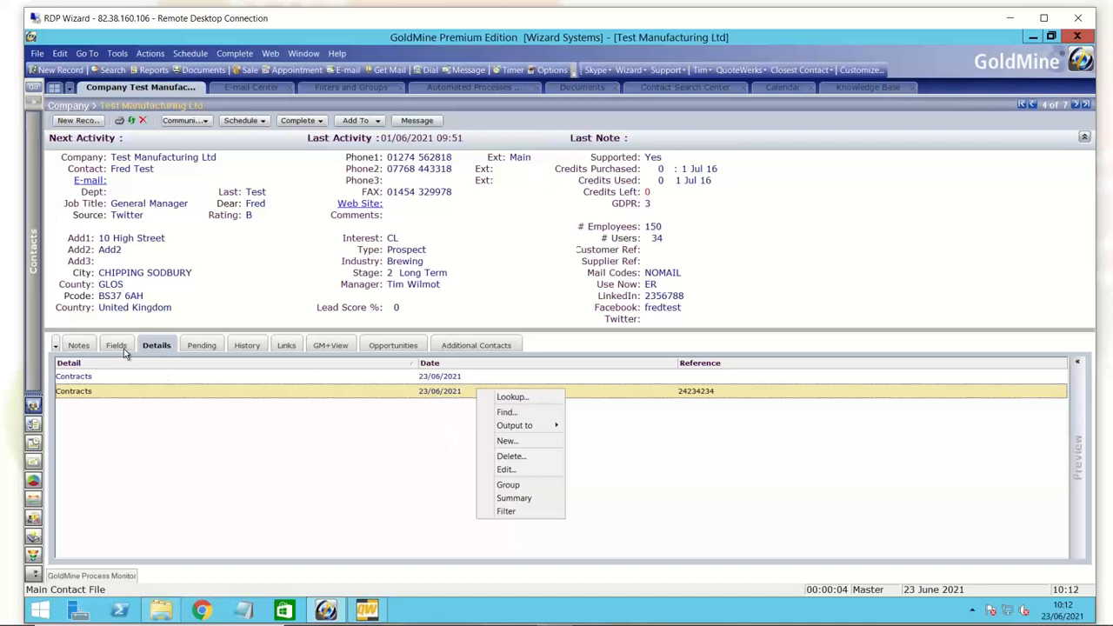
pyautogui.click(116, 346)
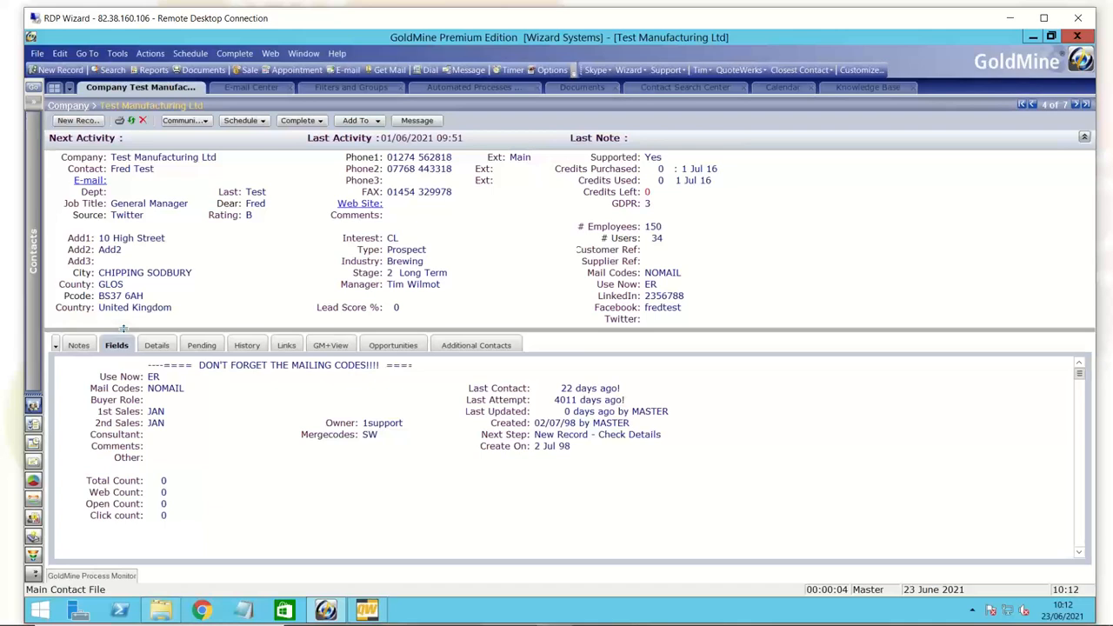
# Go back to the Details tab to view both Contracts records
pyautogui.click(156, 345)
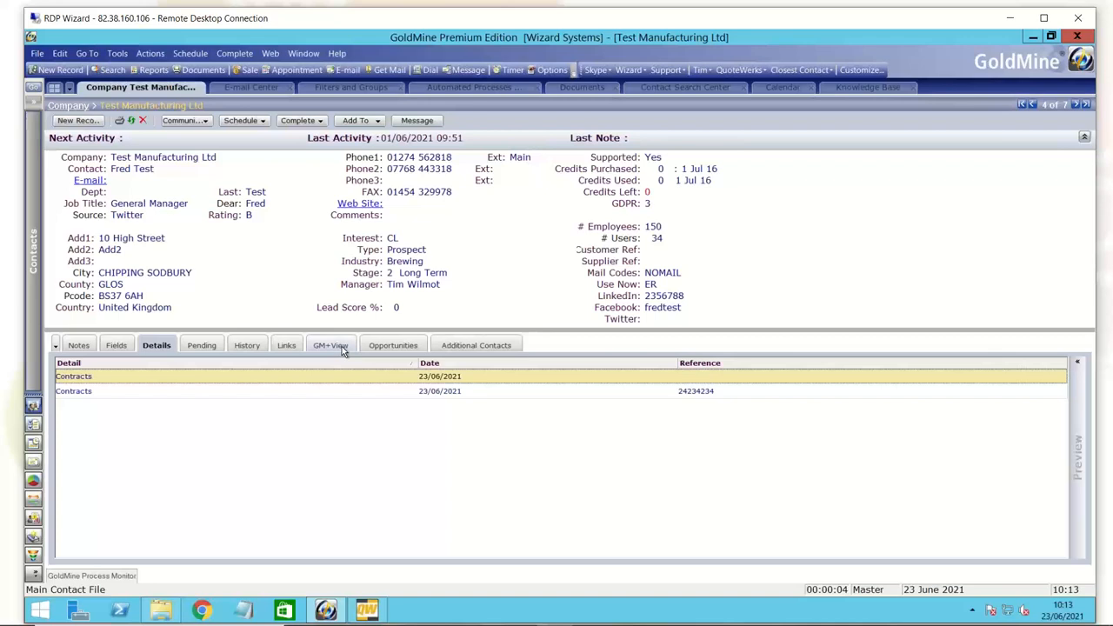
pyautogui.moveTo(439, 489)
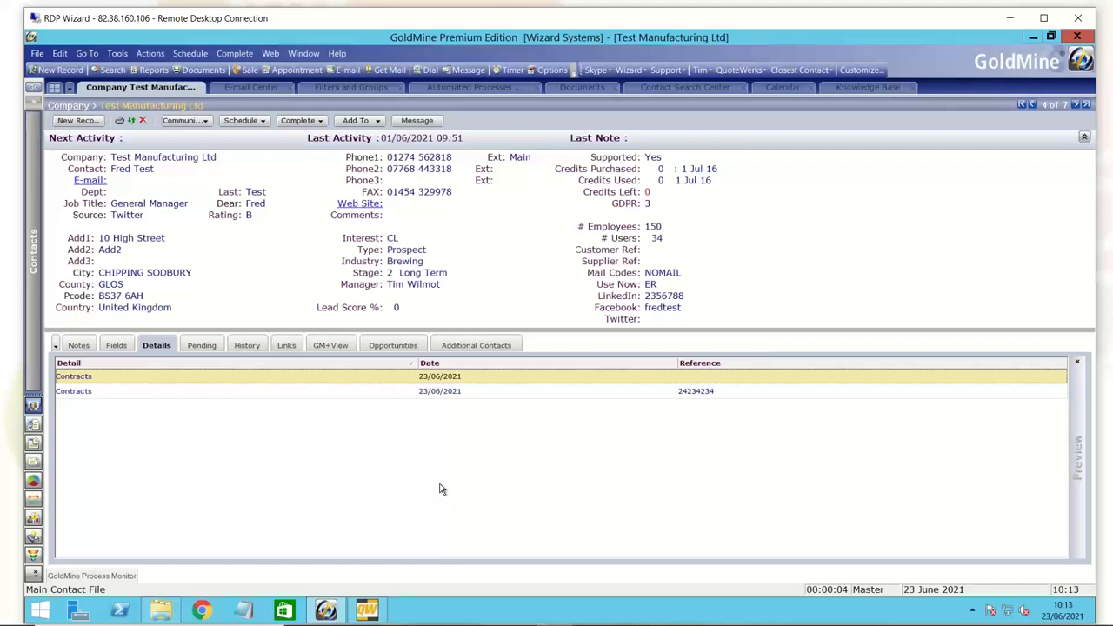
pyautogui.moveTo(171, 214)
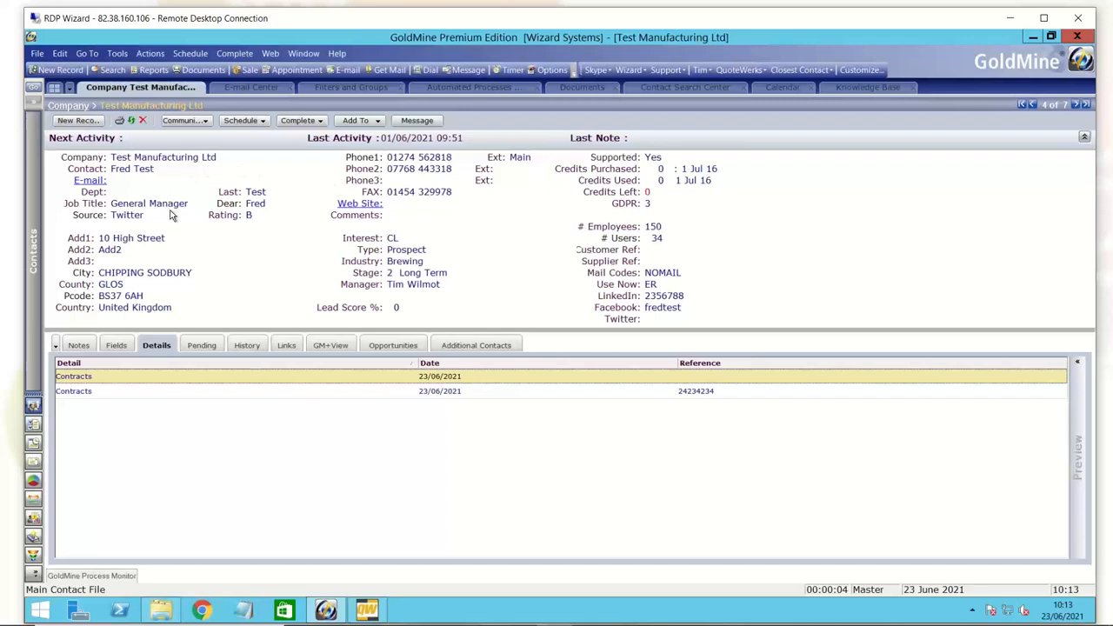
pyautogui.moveTo(178, 226)
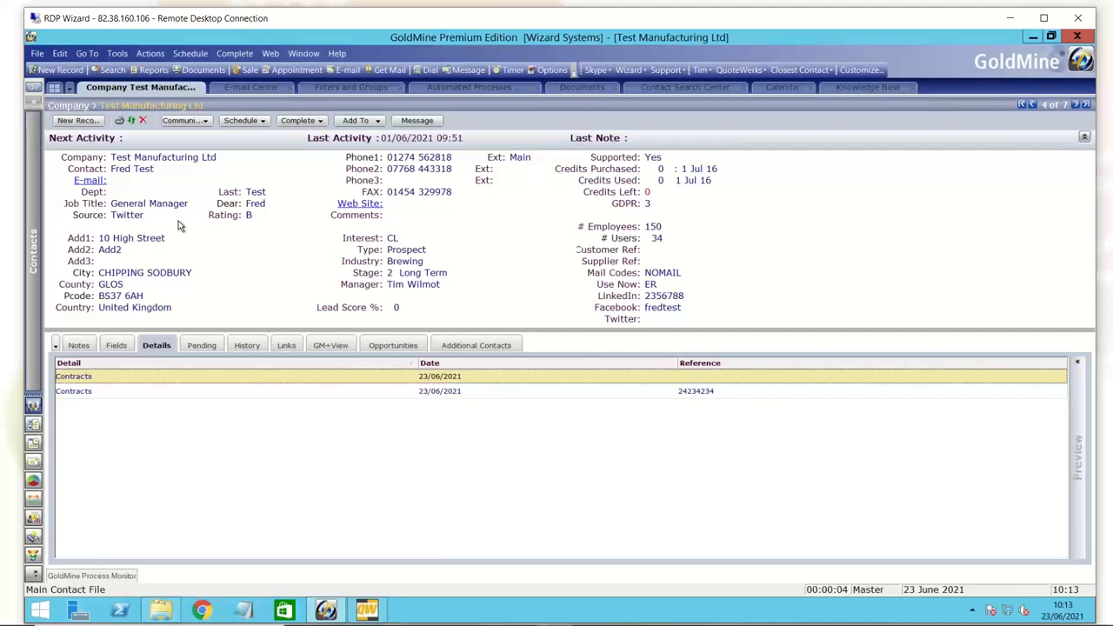
pyautogui.moveTo(299, 277)
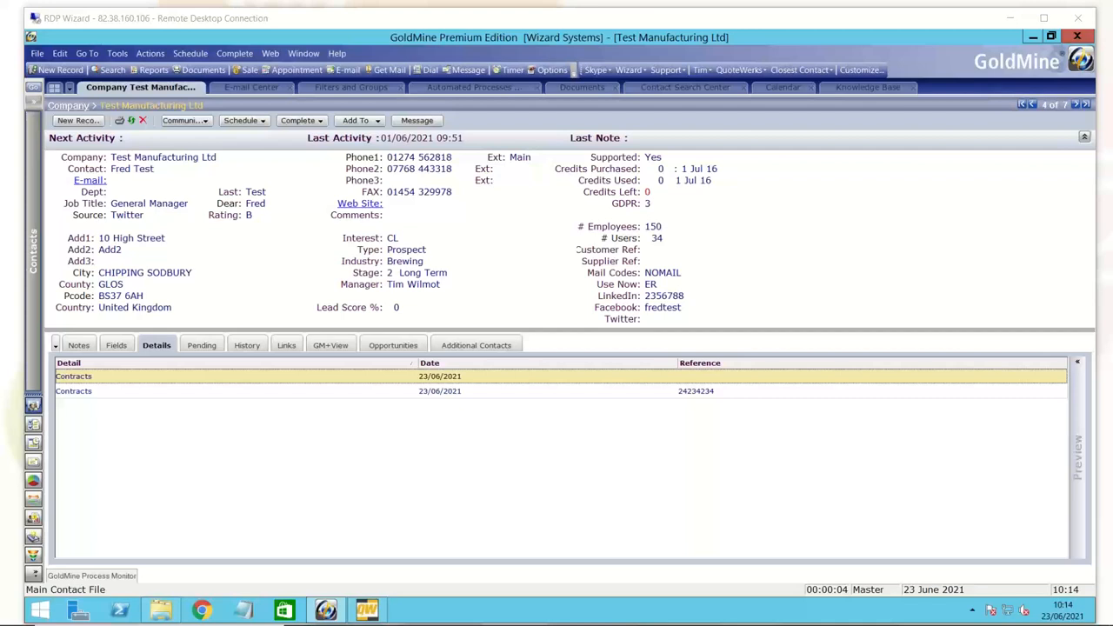
pyautogui.moveTo(830, 315)
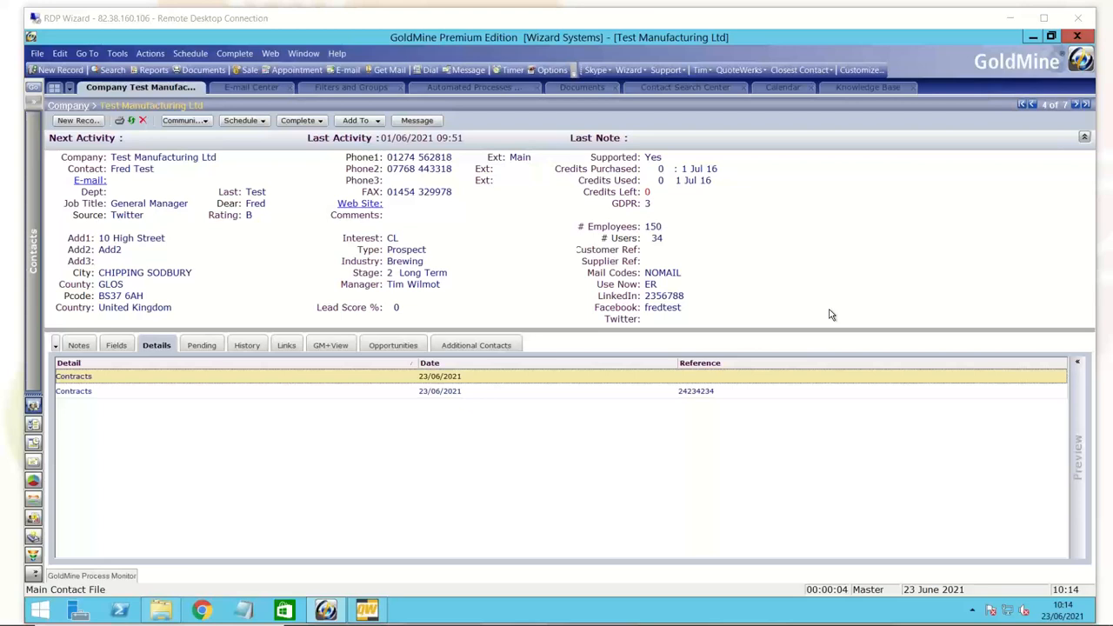
pyautogui.moveTo(113, 354)
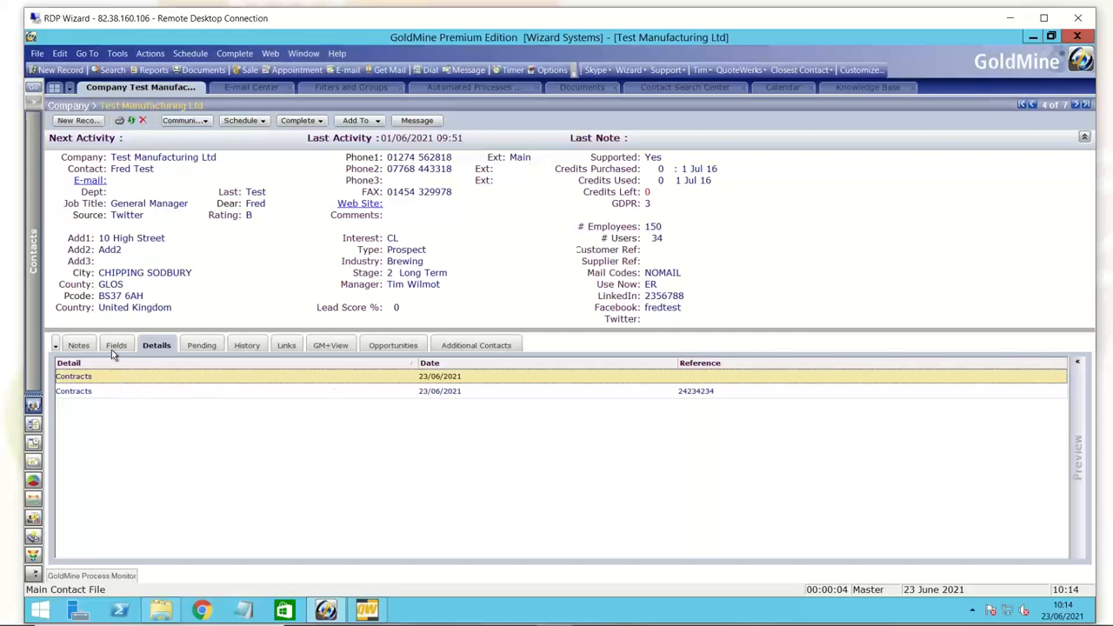
pyautogui.click(116, 345)
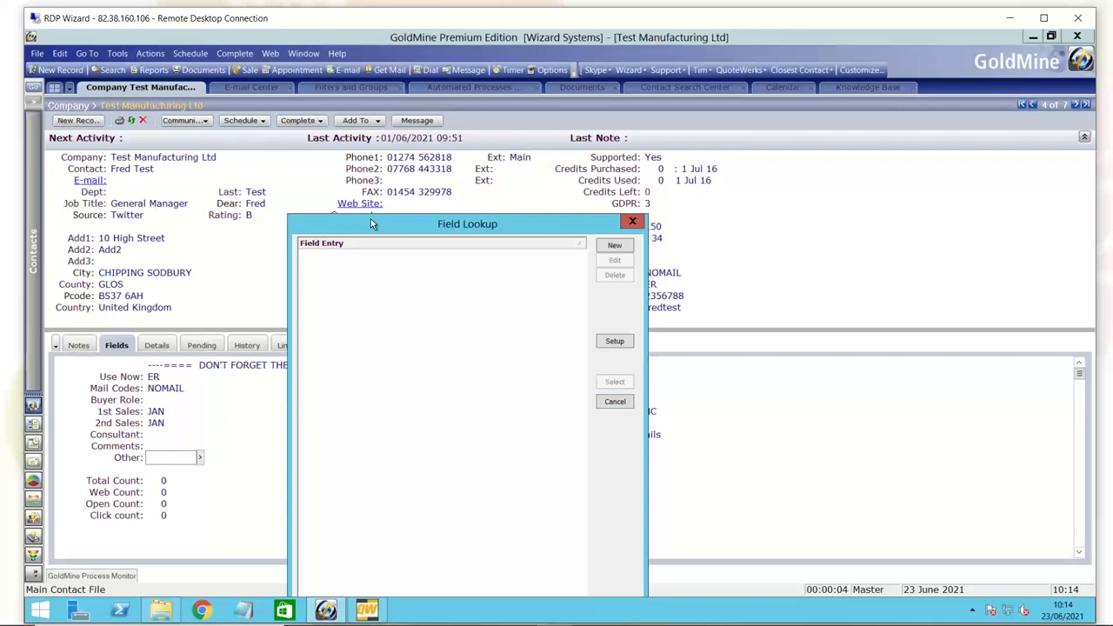
pyautogui.moveTo(339, 268)
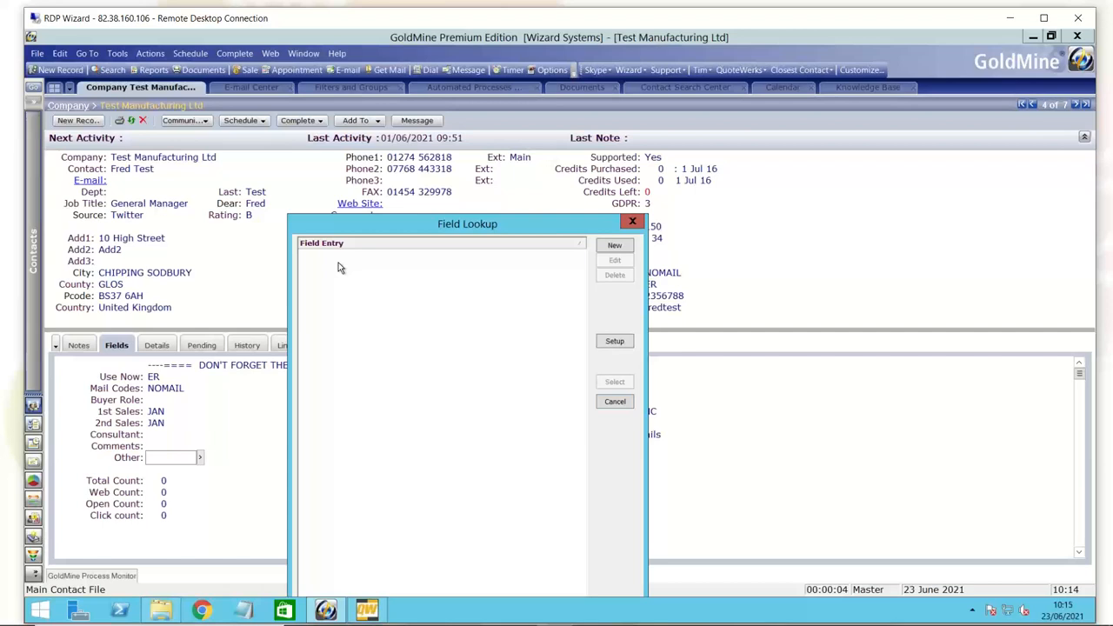
pyautogui.moveTo(632, 223)
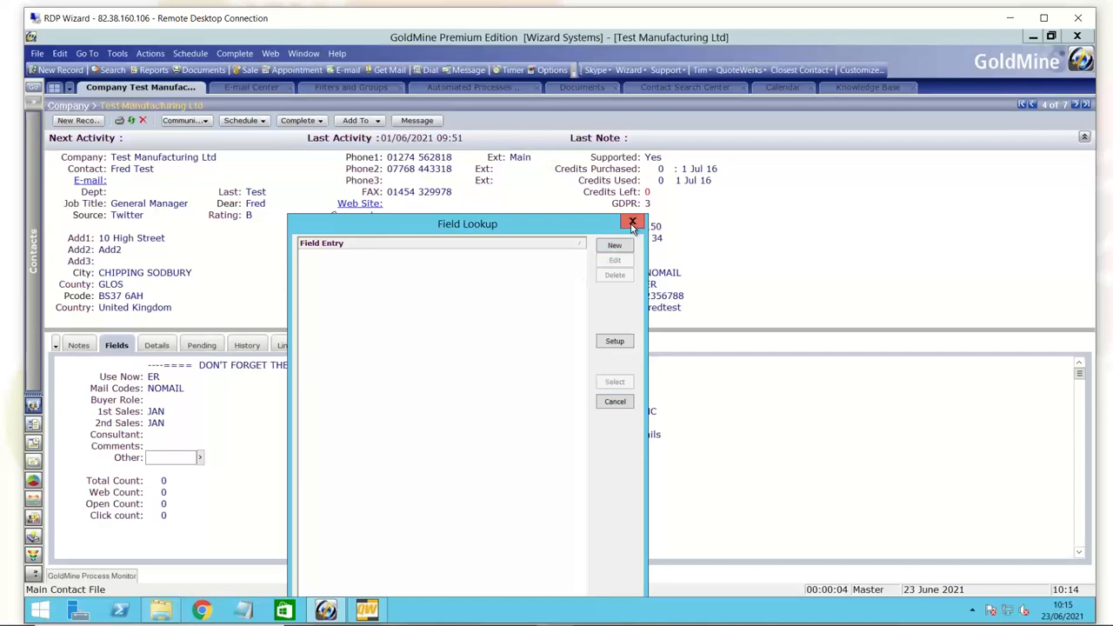